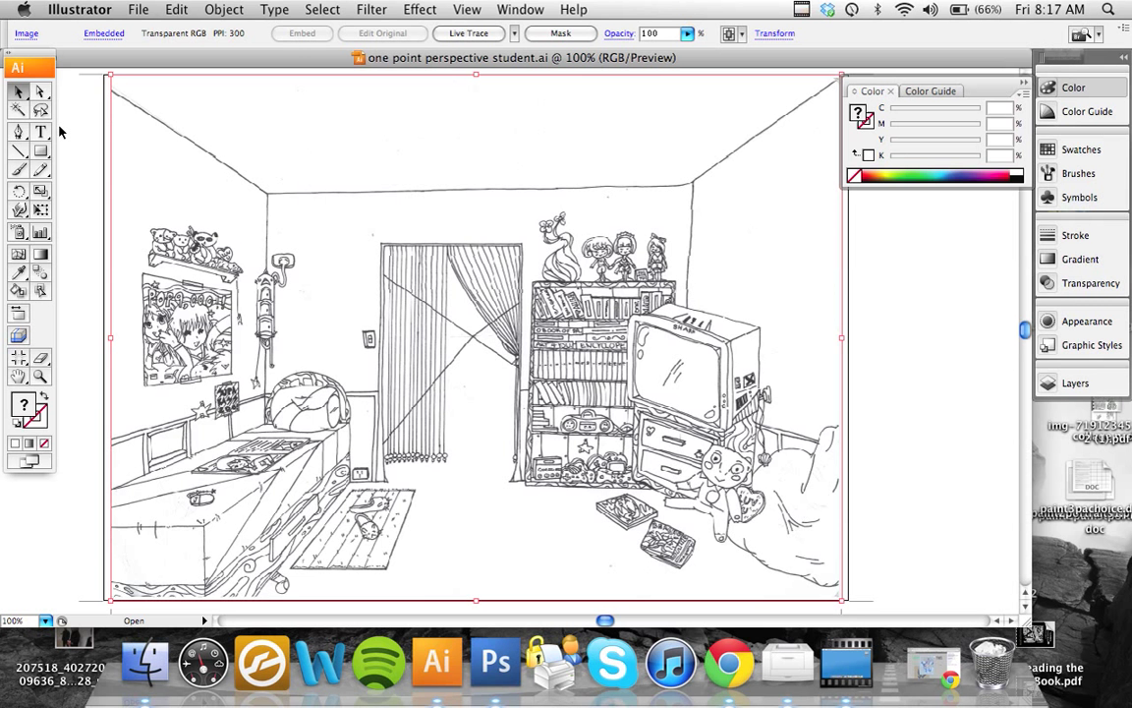
{"action": "mouse_move", "coordinate": [851, 10]}
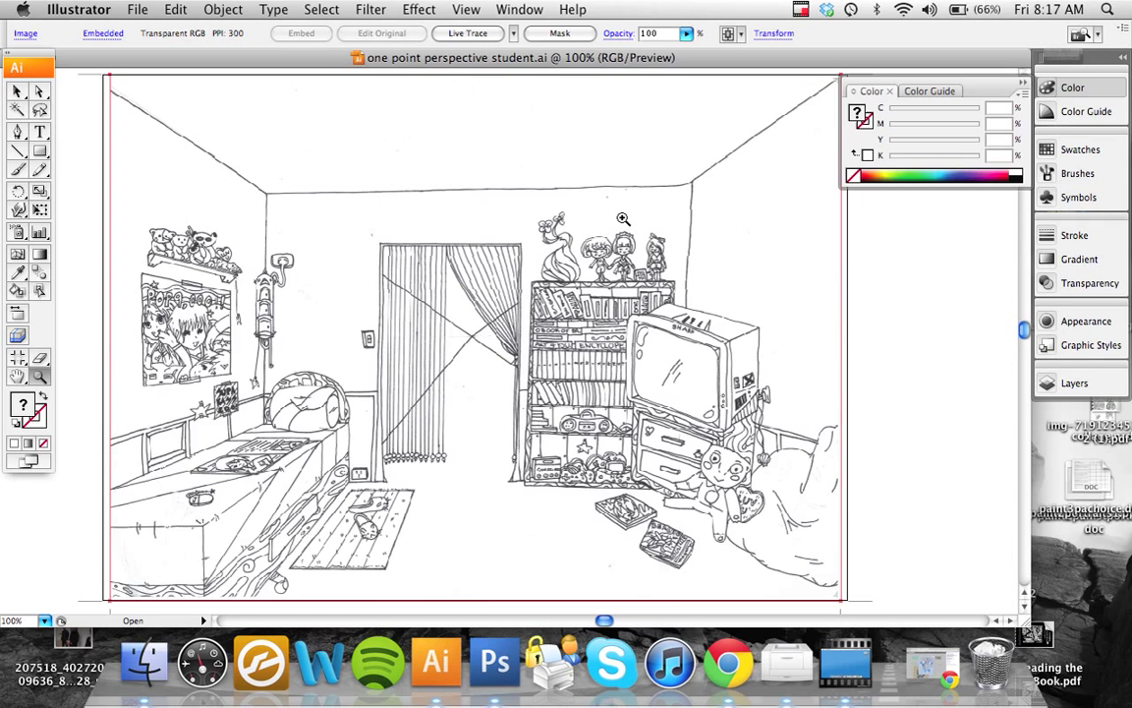
Inspect the scan, then Live Trace it, accepting the slow-tracing warning
{"action": "left_click", "coordinate": [622, 218]}
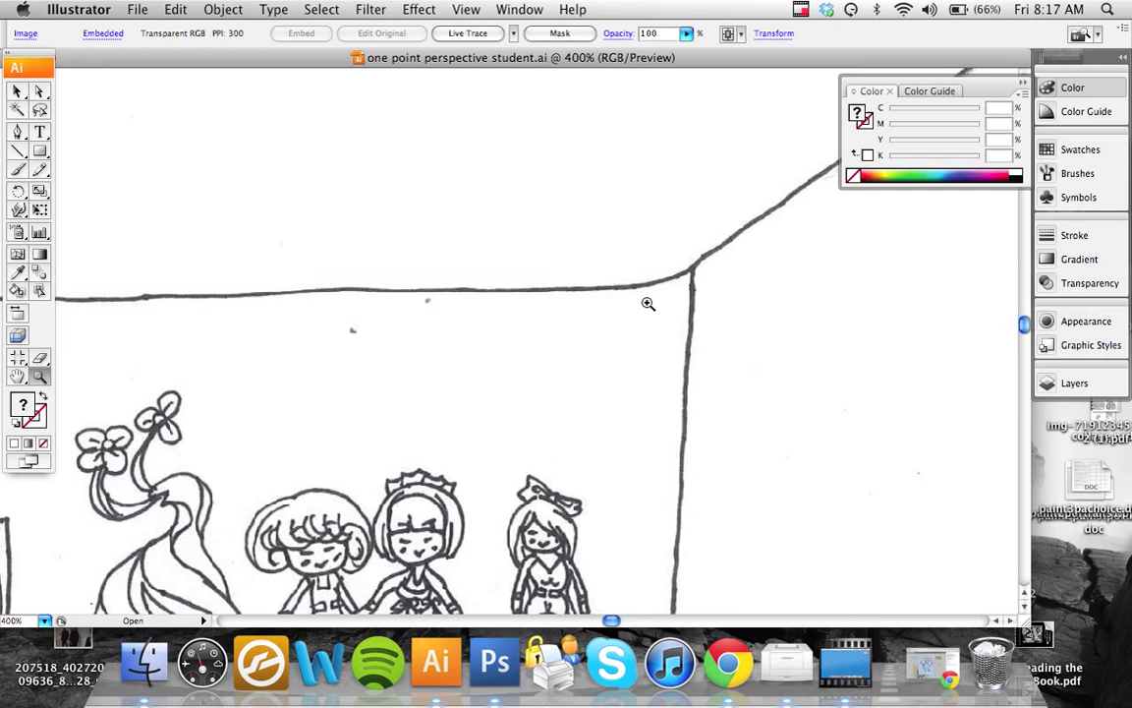
{"action": "left_click", "coordinate": [649, 304]}
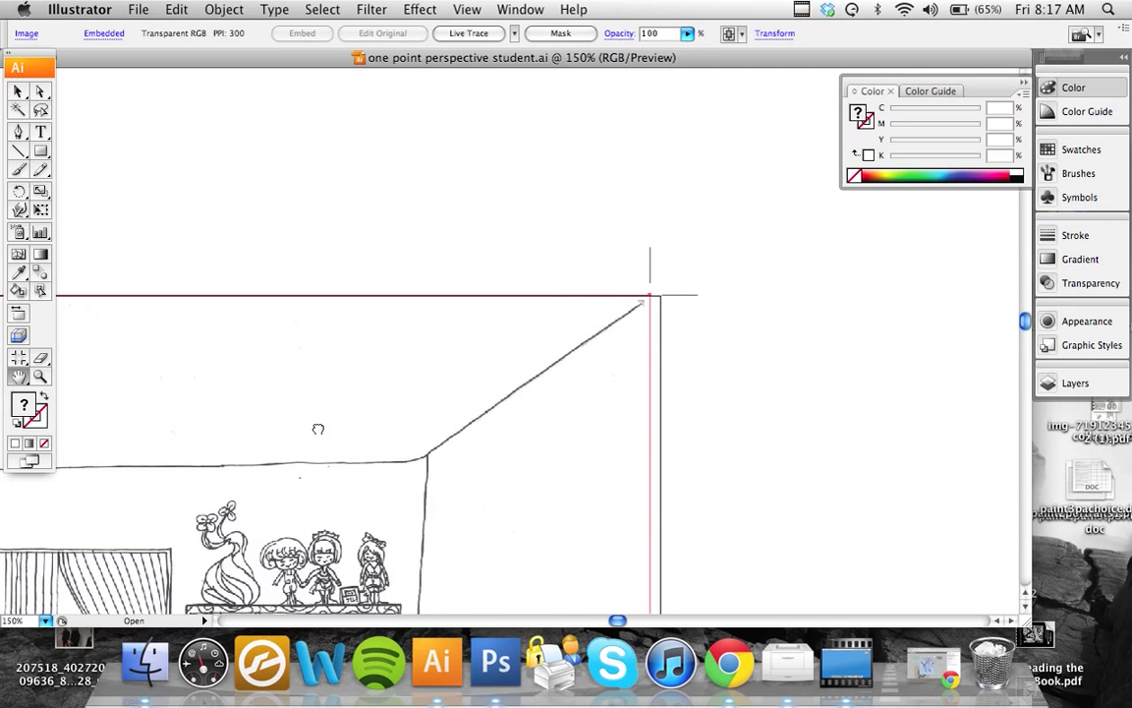
{"action": "scroll", "scroll_direction": "down", "scroll_amount": 3}
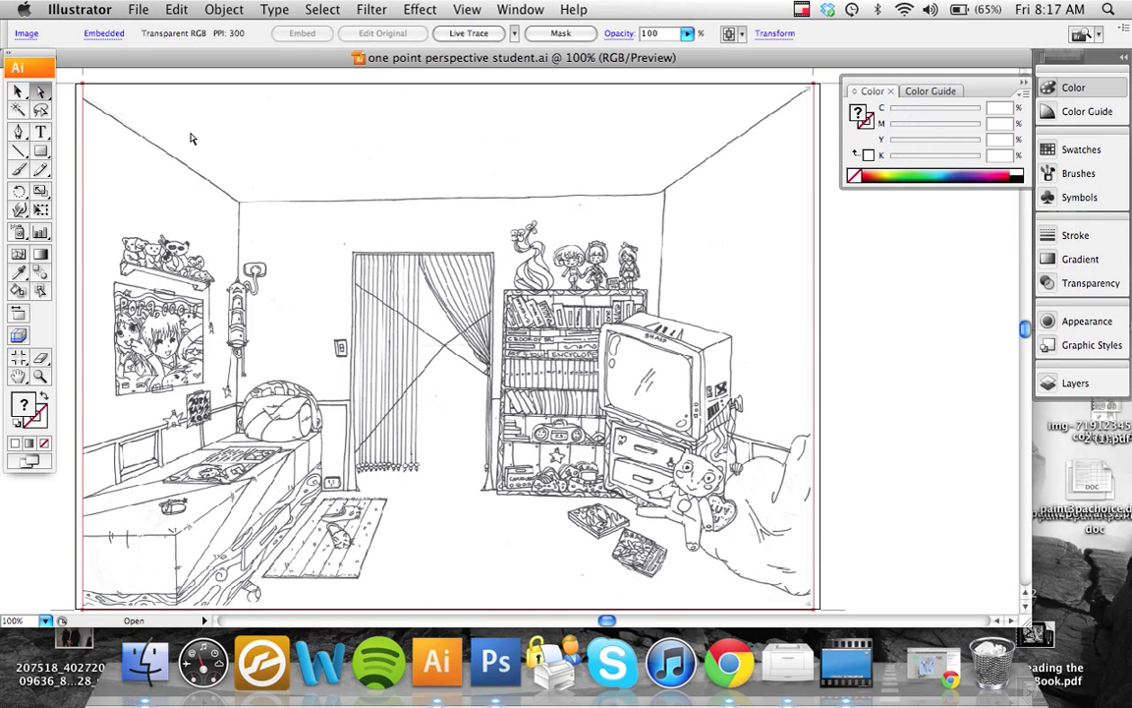
{"action": "mouse_move", "coordinate": [469, 33]}
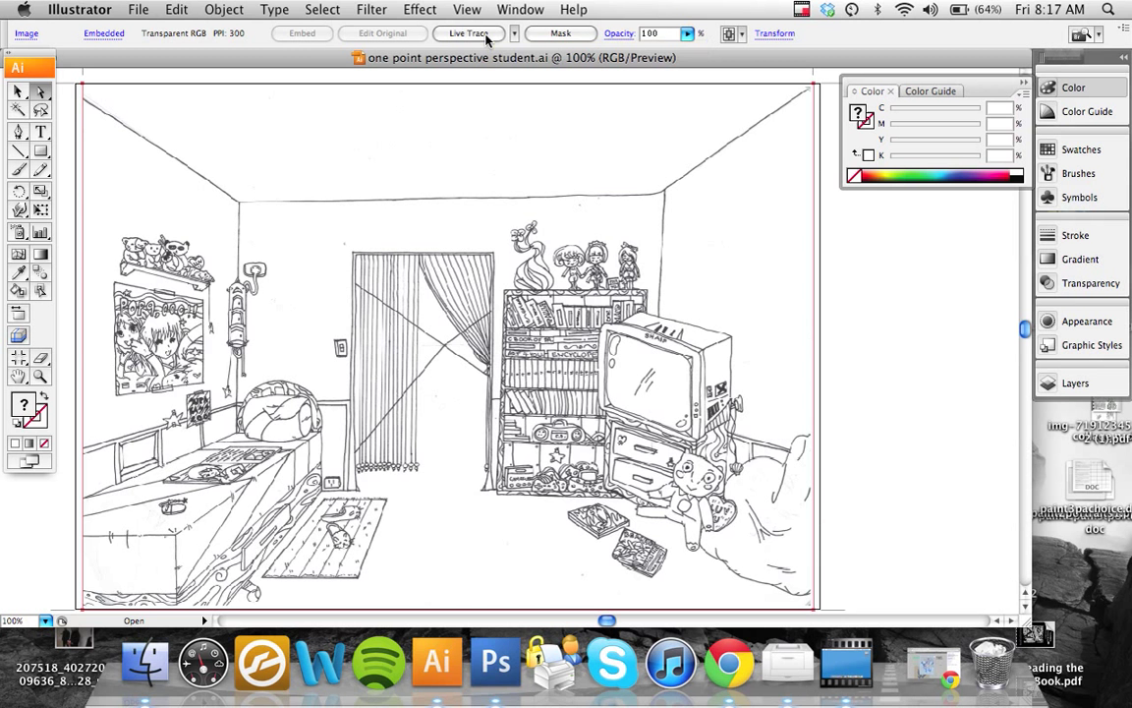
{"action": "left_click", "coordinate": [468, 32]}
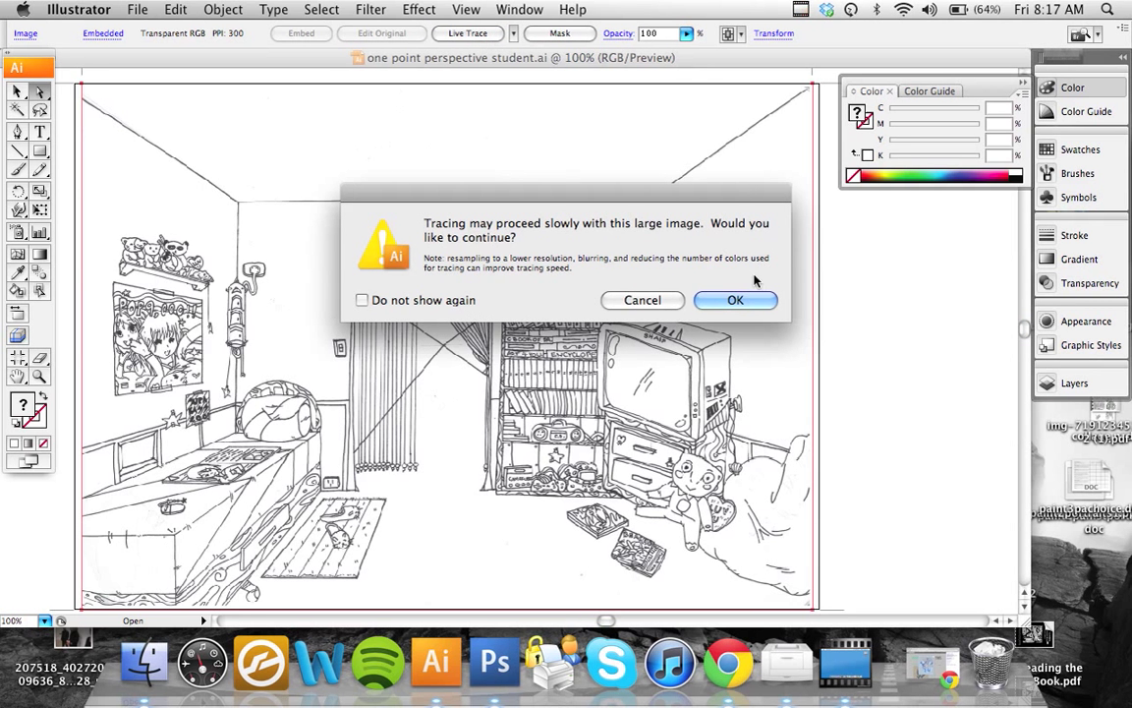
{"action": "left_click", "coordinate": [735, 299]}
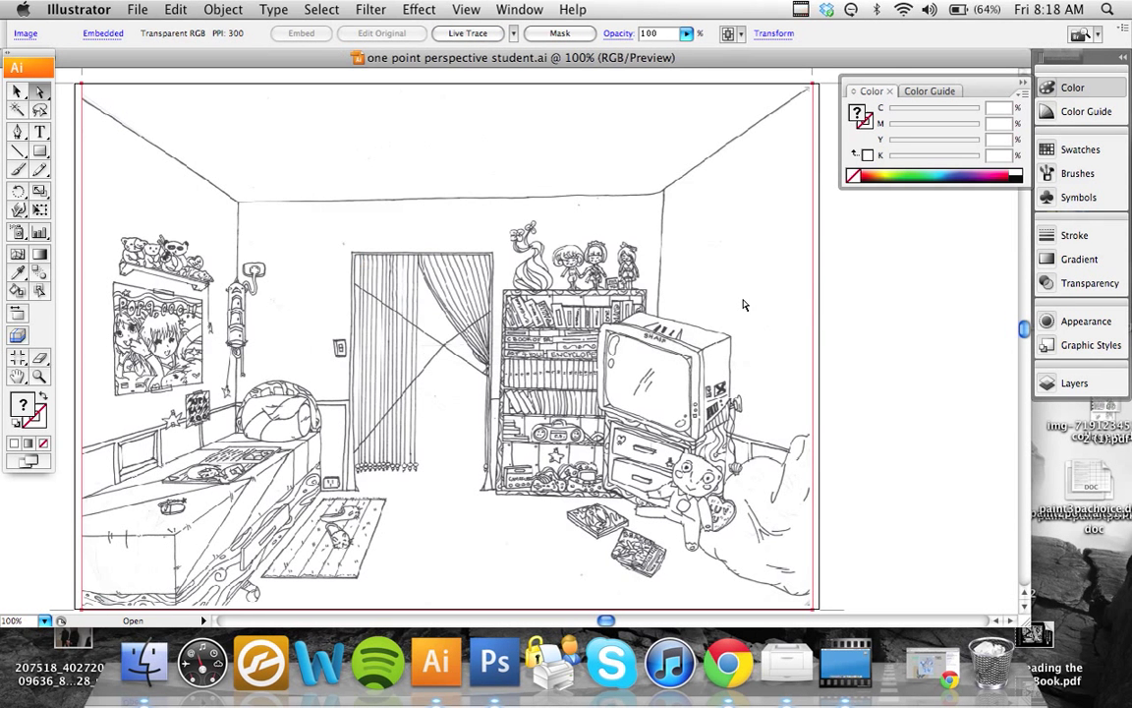
{"action": "left_click", "coordinate": [466, 33]}
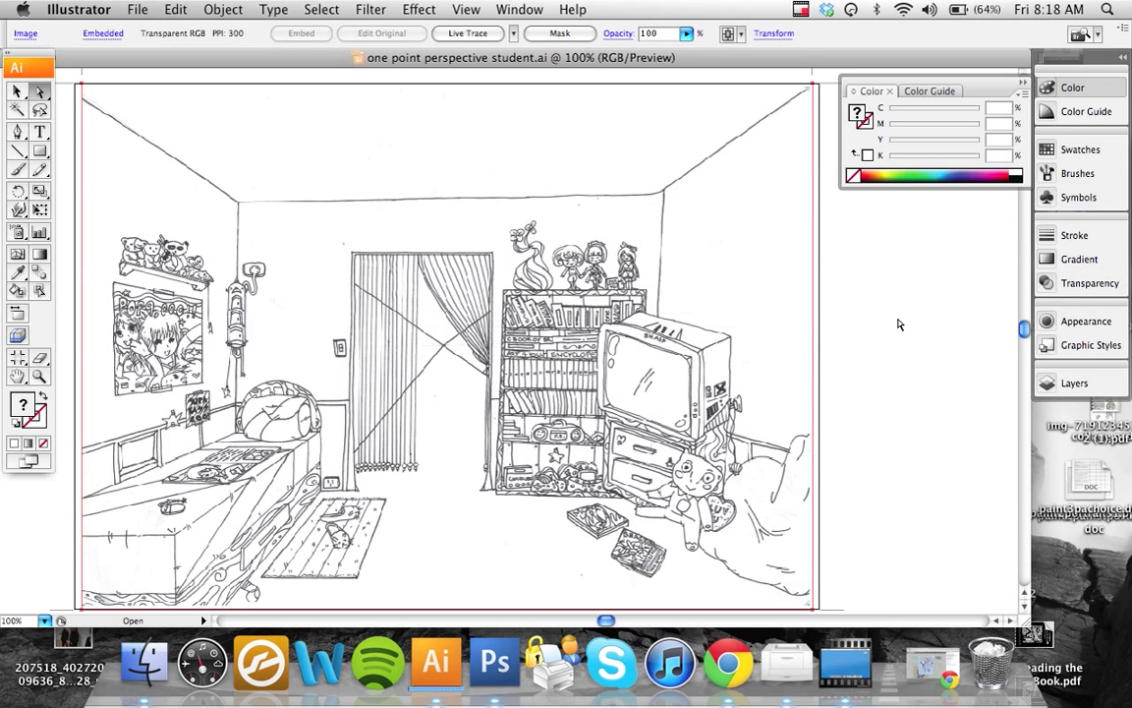
Zoom in to check the traced lines, then view the whole drawing
{"action": "left_click", "coordinate": [467, 32]}
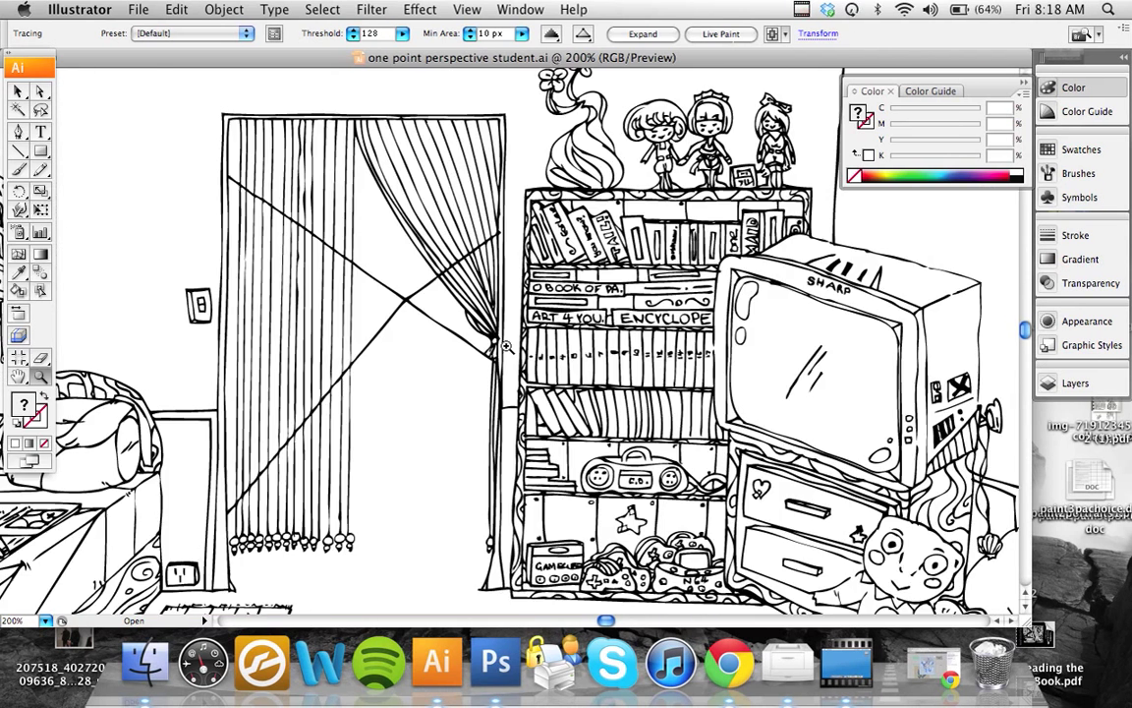
{"action": "left_click", "coordinate": [508, 346]}
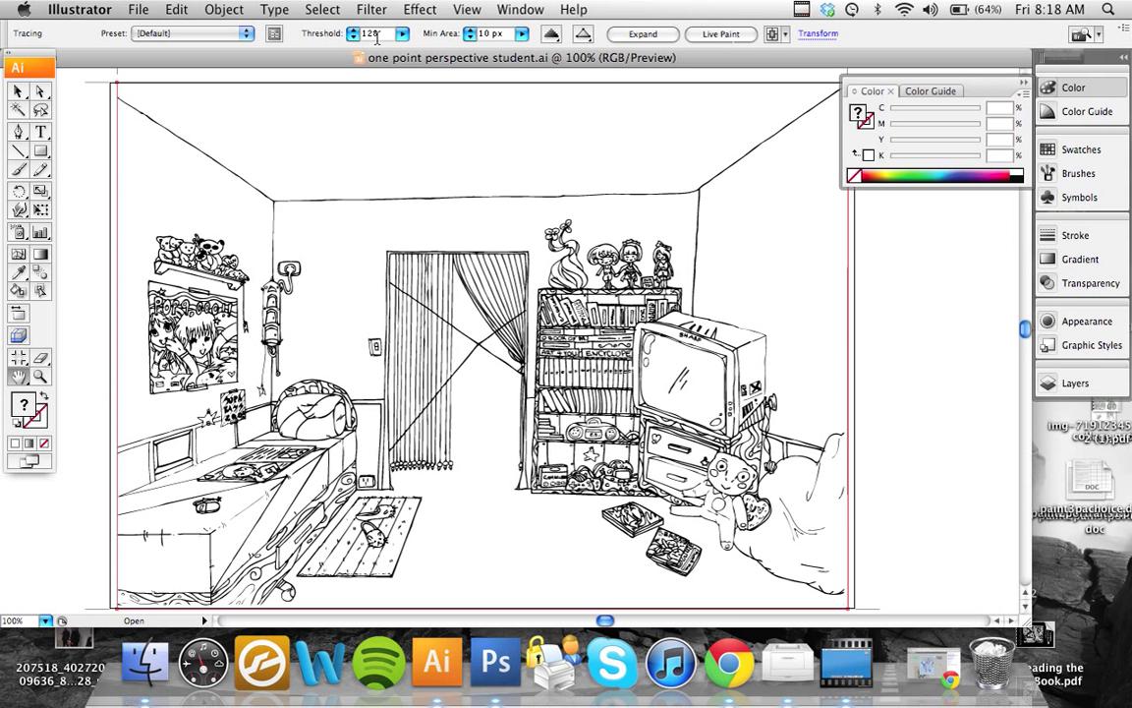
{"action": "mouse_move", "coordinate": [369, 33]}
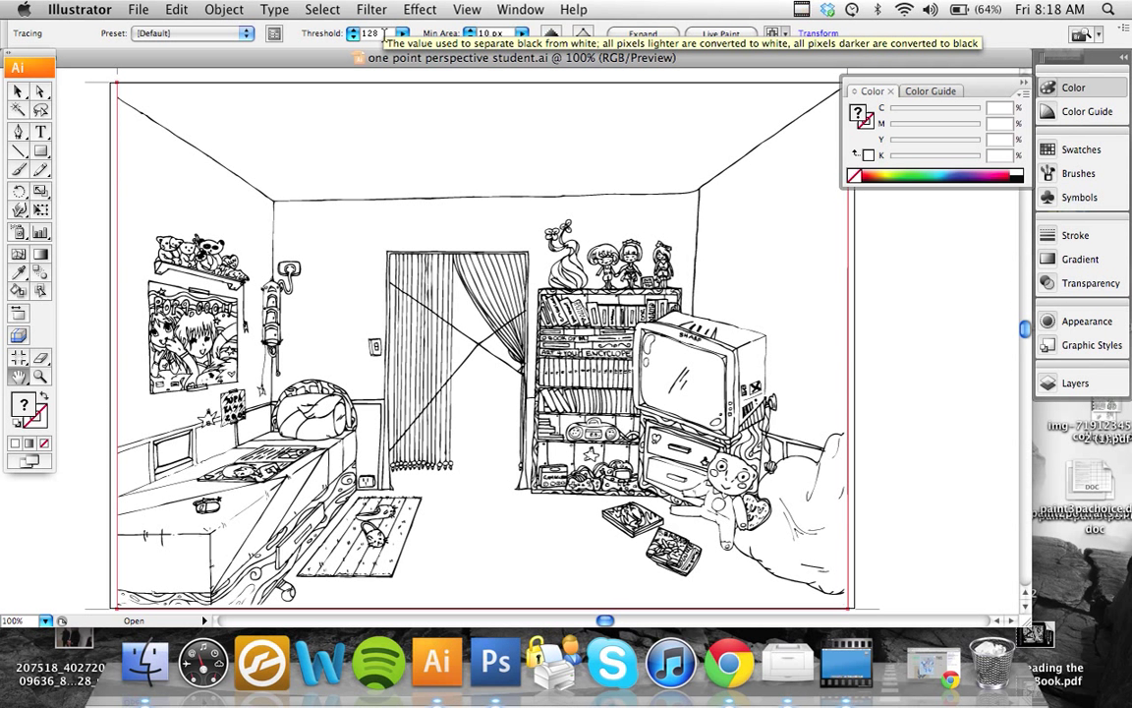
{"action": "mouse_move", "coordinate": [720, 34]}
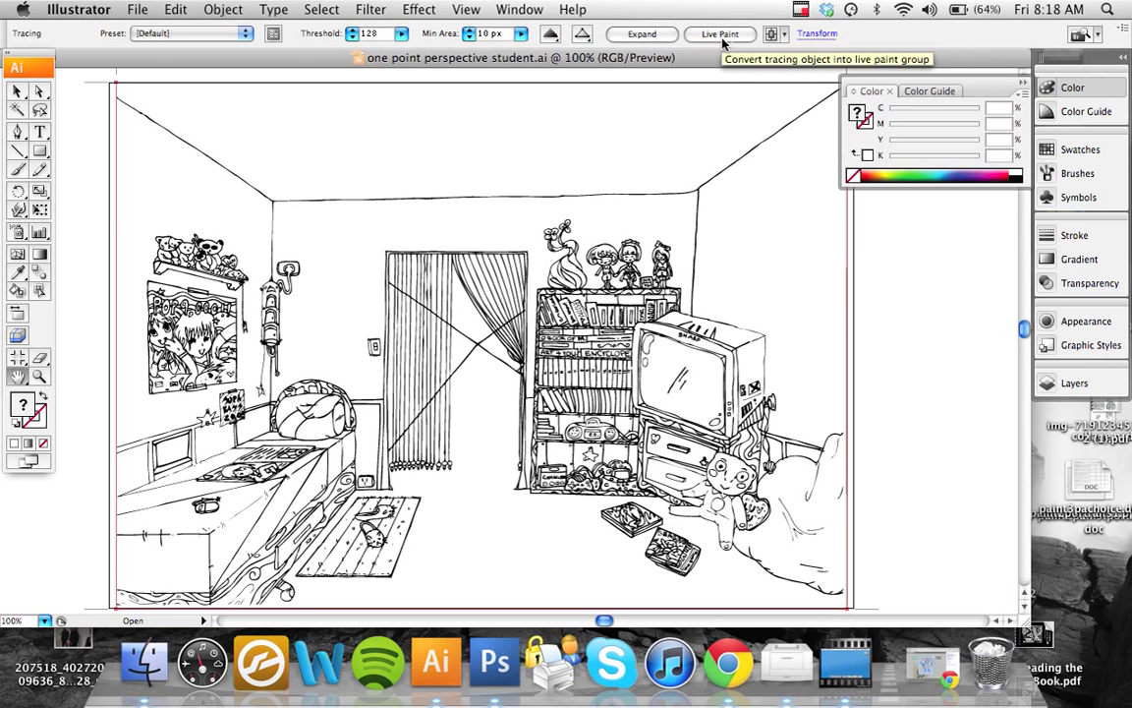
{"action": "mouse_move", "coordinate": [585, 121]}
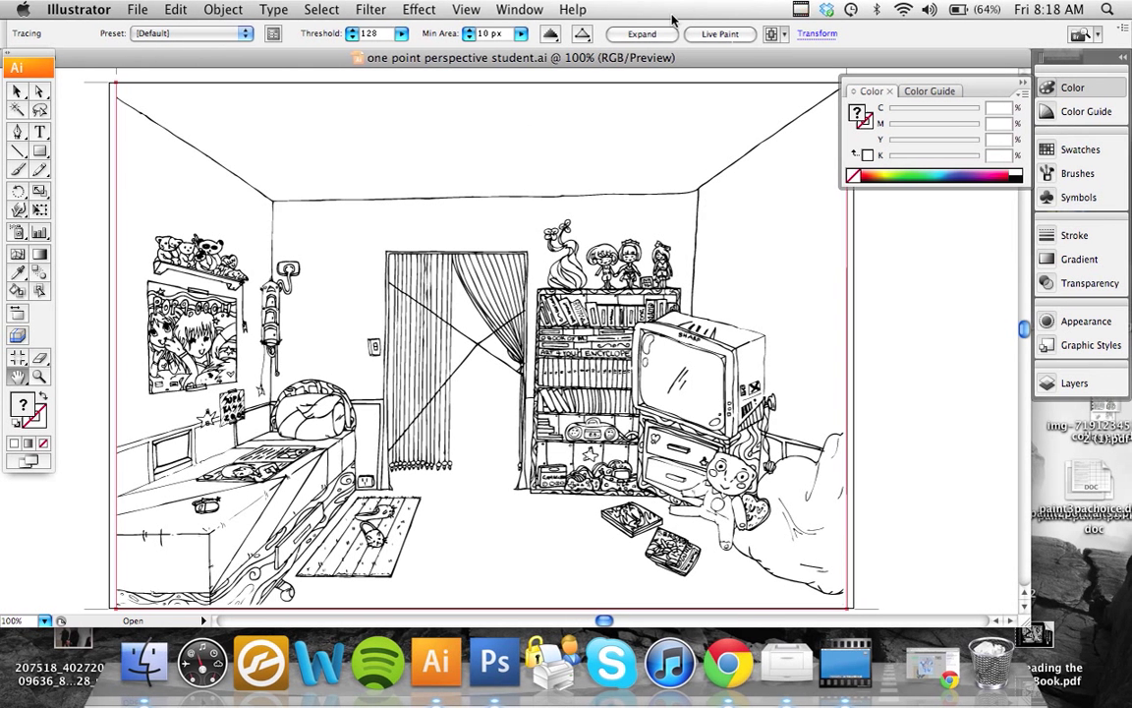
{"action": "mouse_move", "coordinate": [721, 33]}
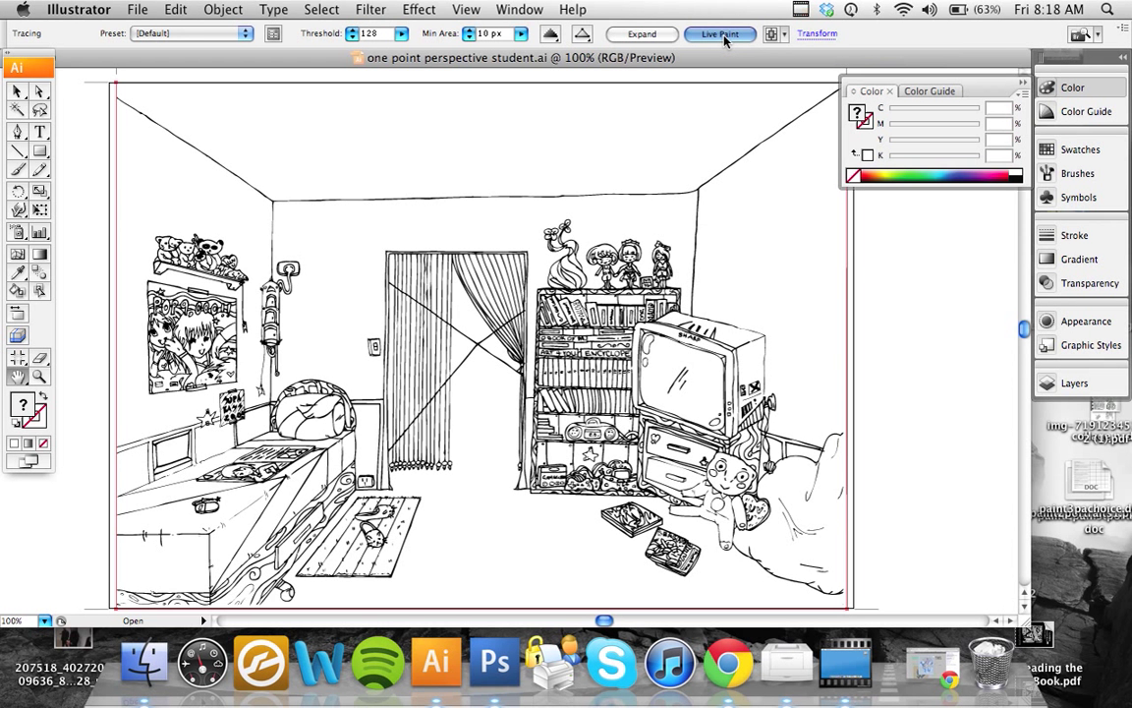
Convert the traced line art to Live Paint, then deselect once updated
{"action": "left_click", "coordinate": [719, 33]}
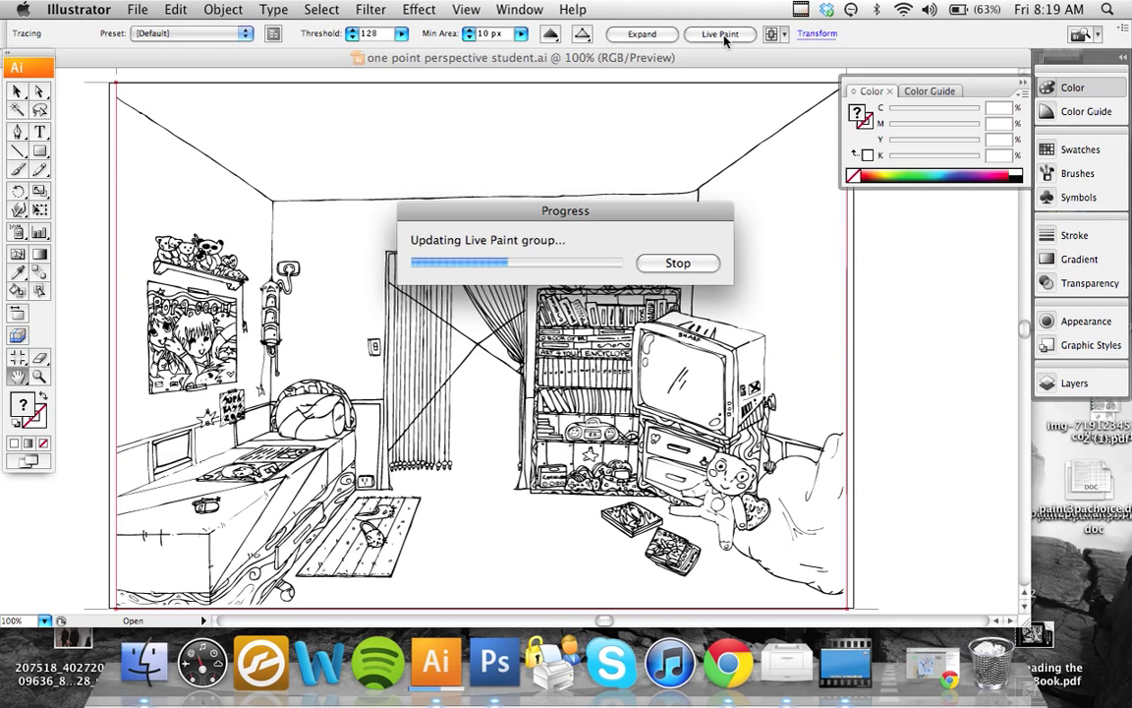
{"action": "left_click", "coordinate": [720, 33]}
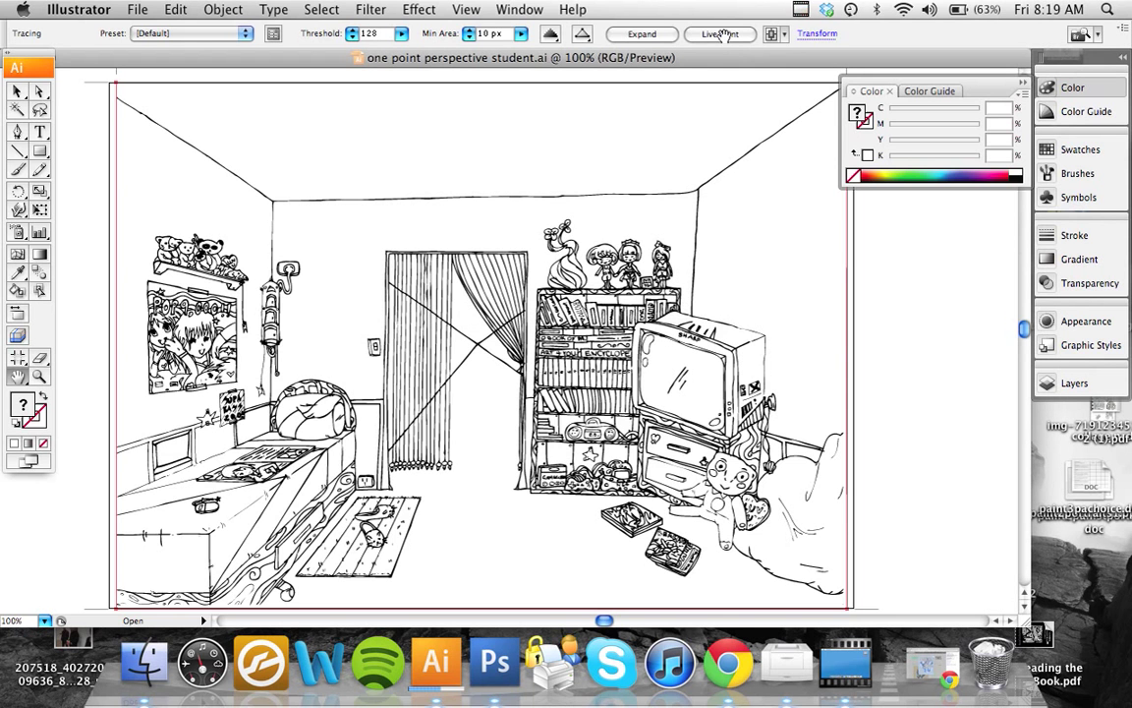
{"action": "left_click", "coordinate": [718, 33]}
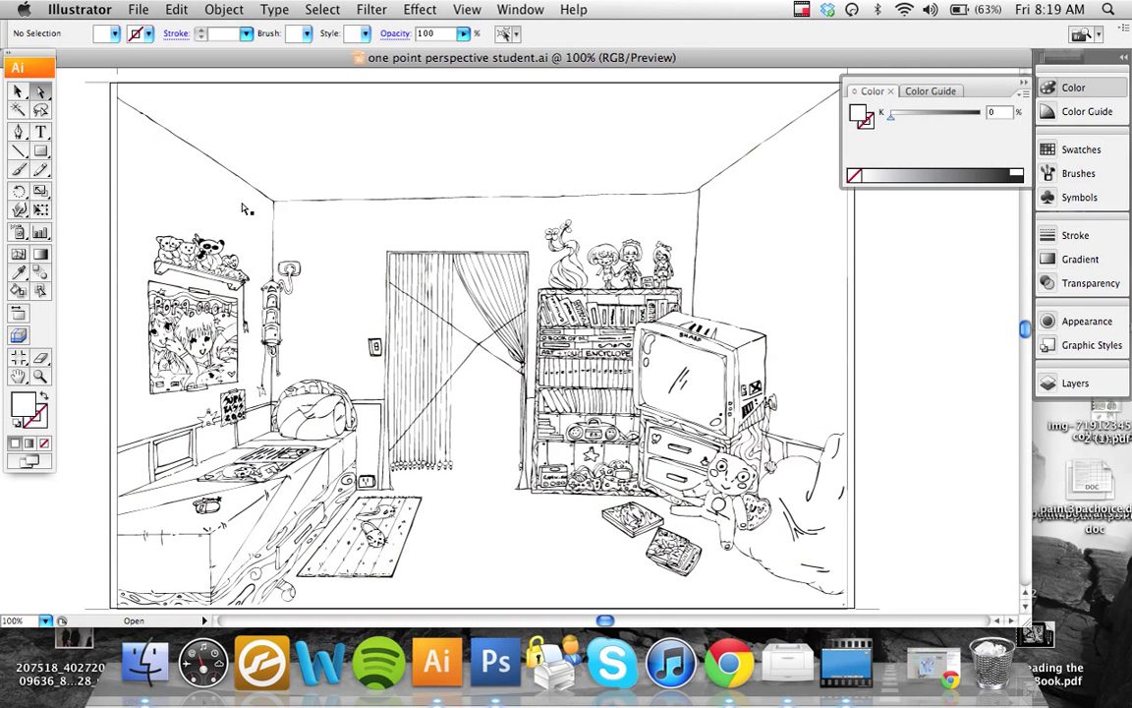
{"action": "mouse_move", "coordinate": [226, 219]}
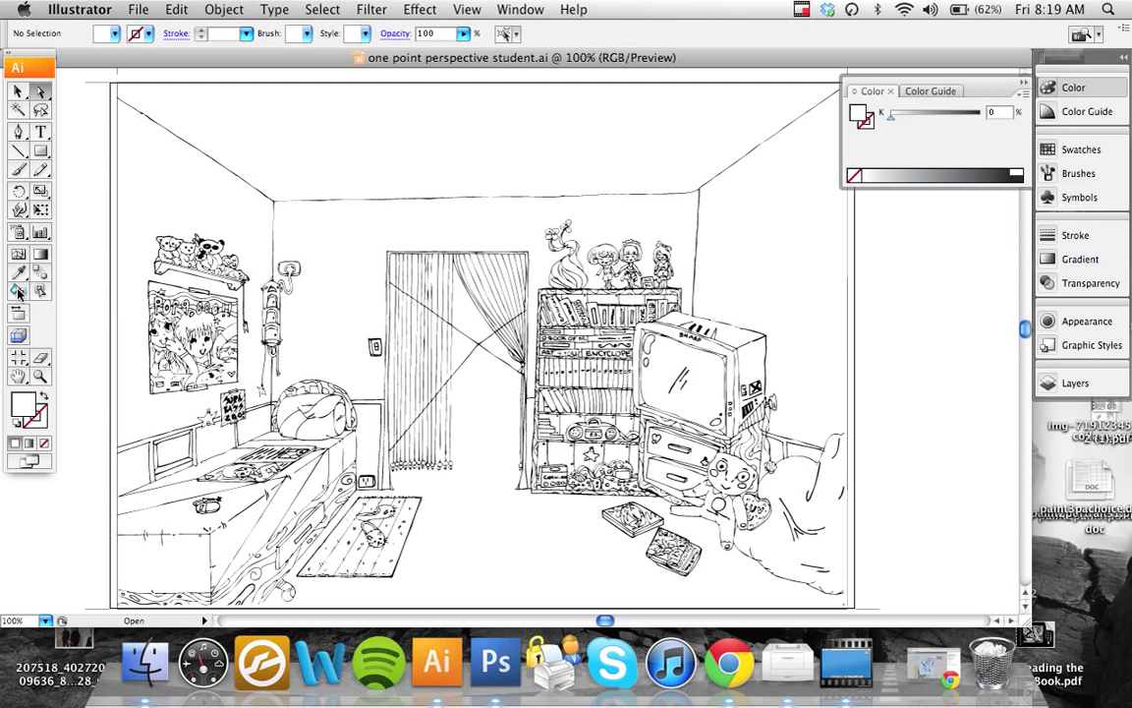
{"action": "mouse_move", "coordinate": [18, 293]}
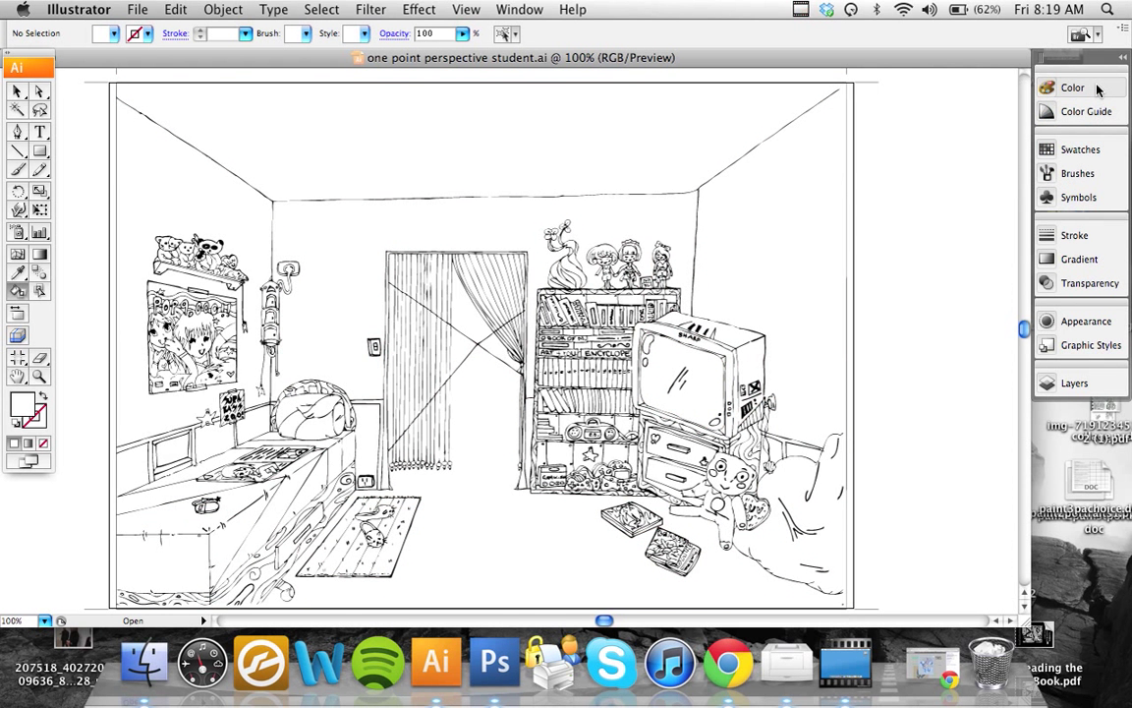
Load the Metal swatch library from the Swatches panel for a grey fill
{"action": "left_click", "coordinate": [1072, 88]}
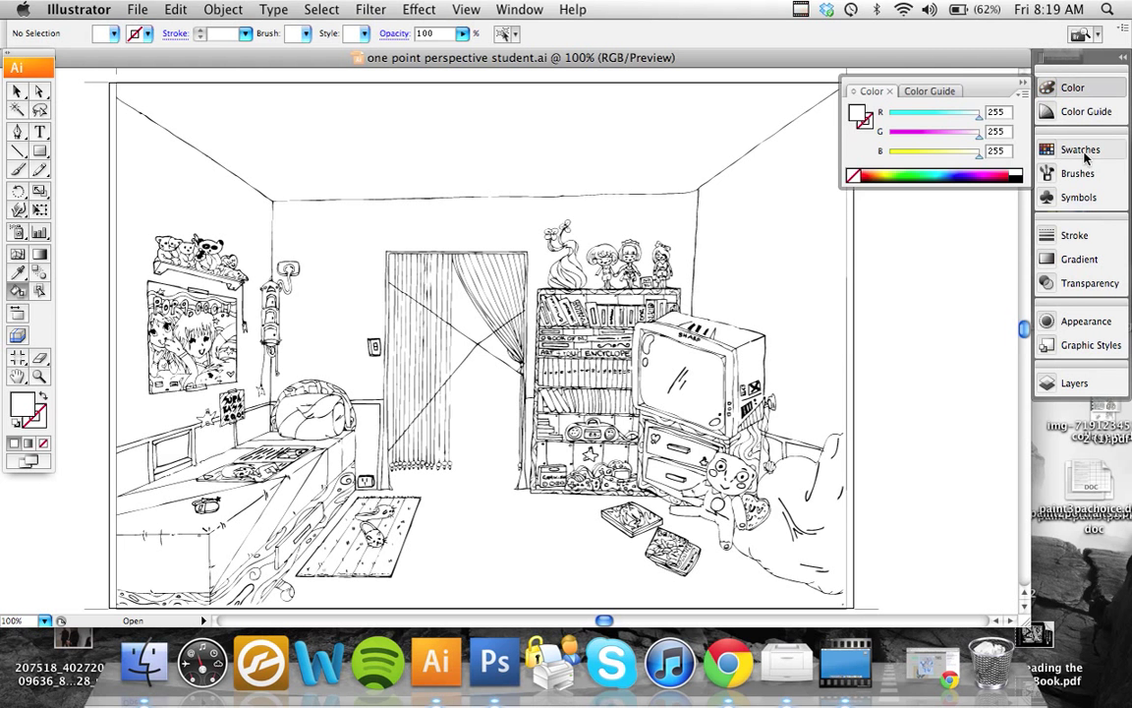
{"action": "left_click", "coordinate": [1080, 149]}
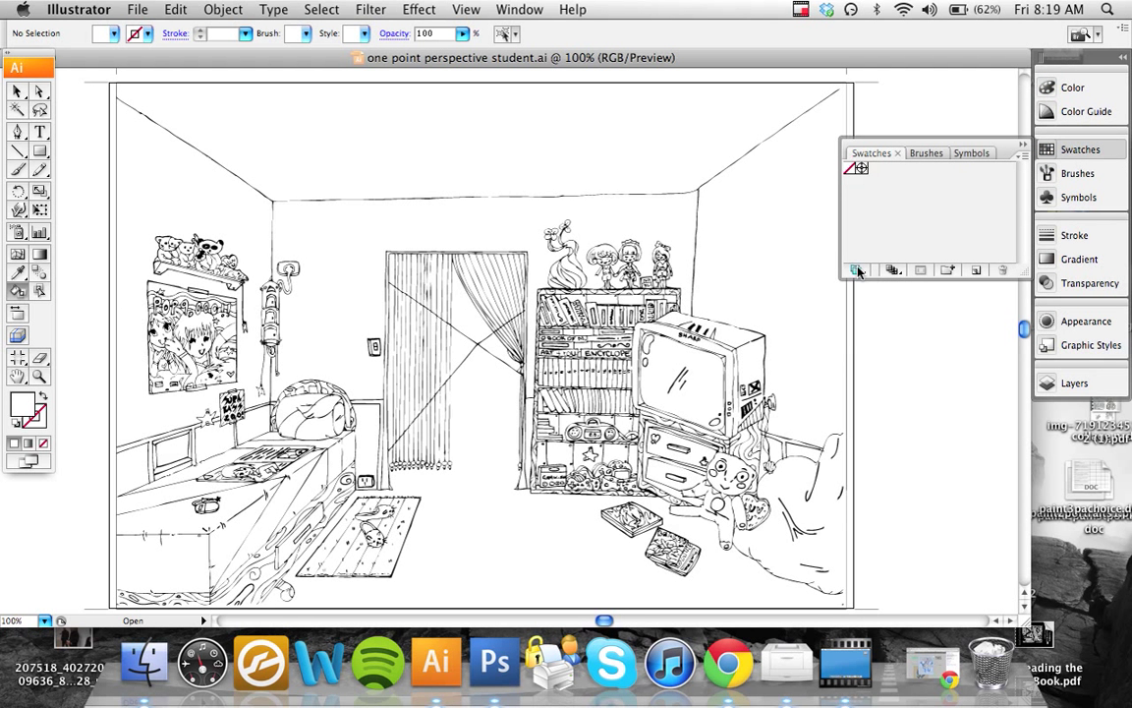
{"action": "left_click", "coordinate": [858, 271]}
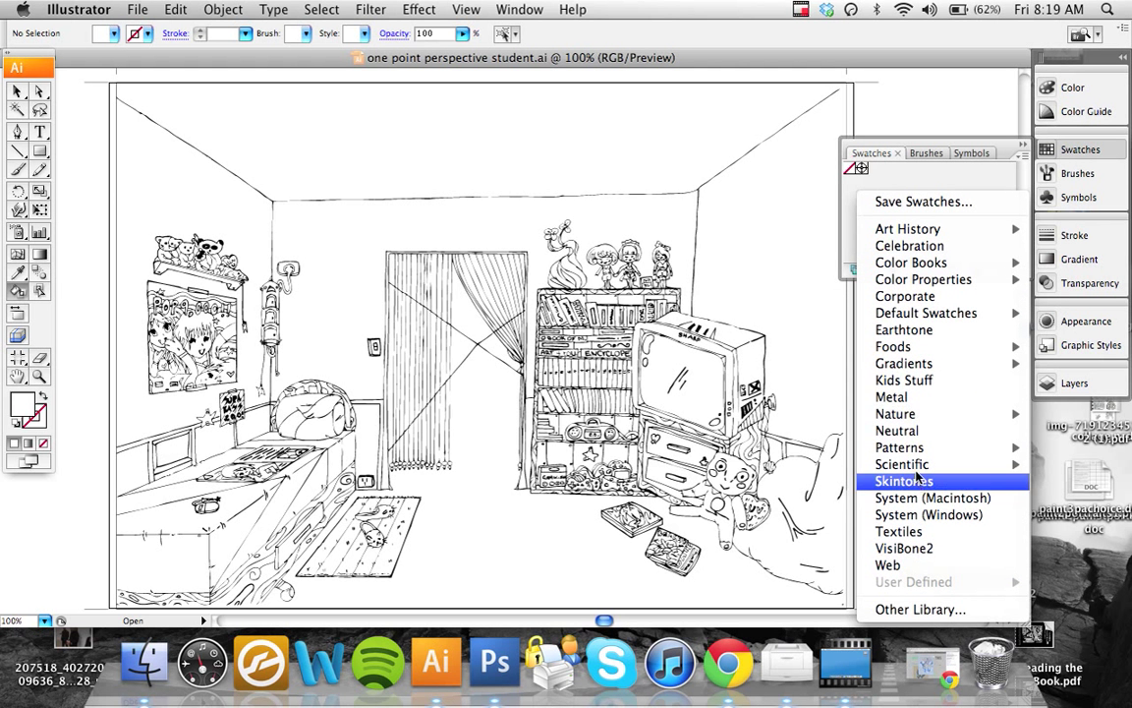
{"action": "mouse_move", "coordinate": [891, 396]}
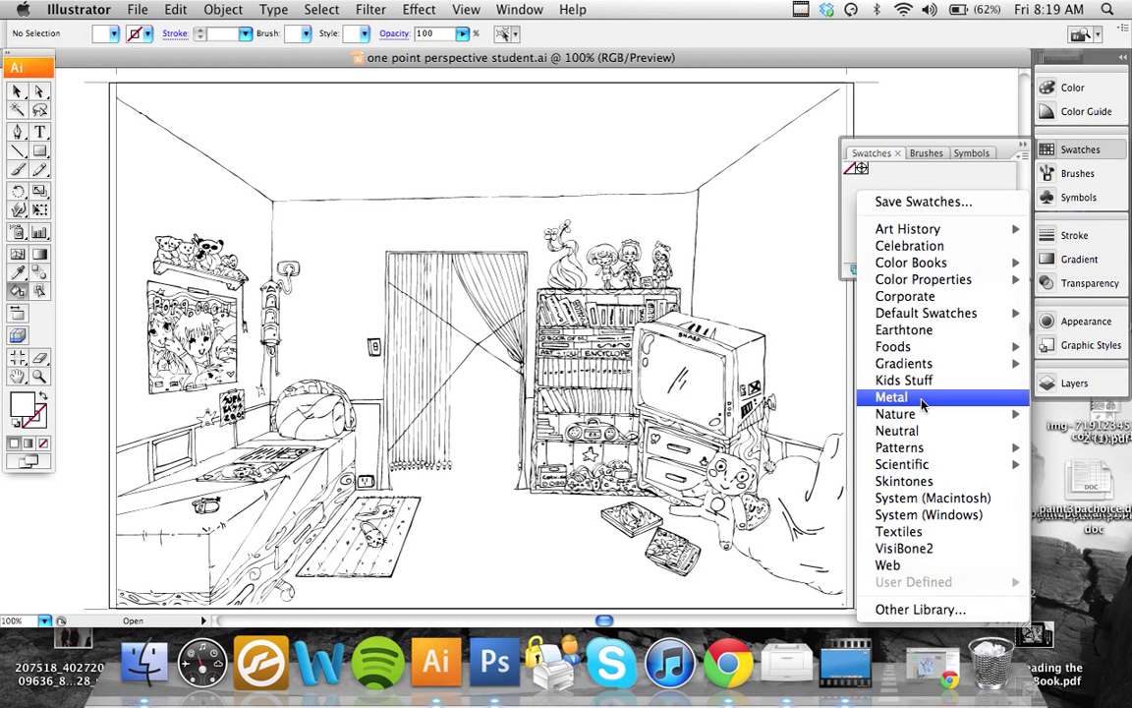
{"action": "left_click", "coordinate": [890, 396]}
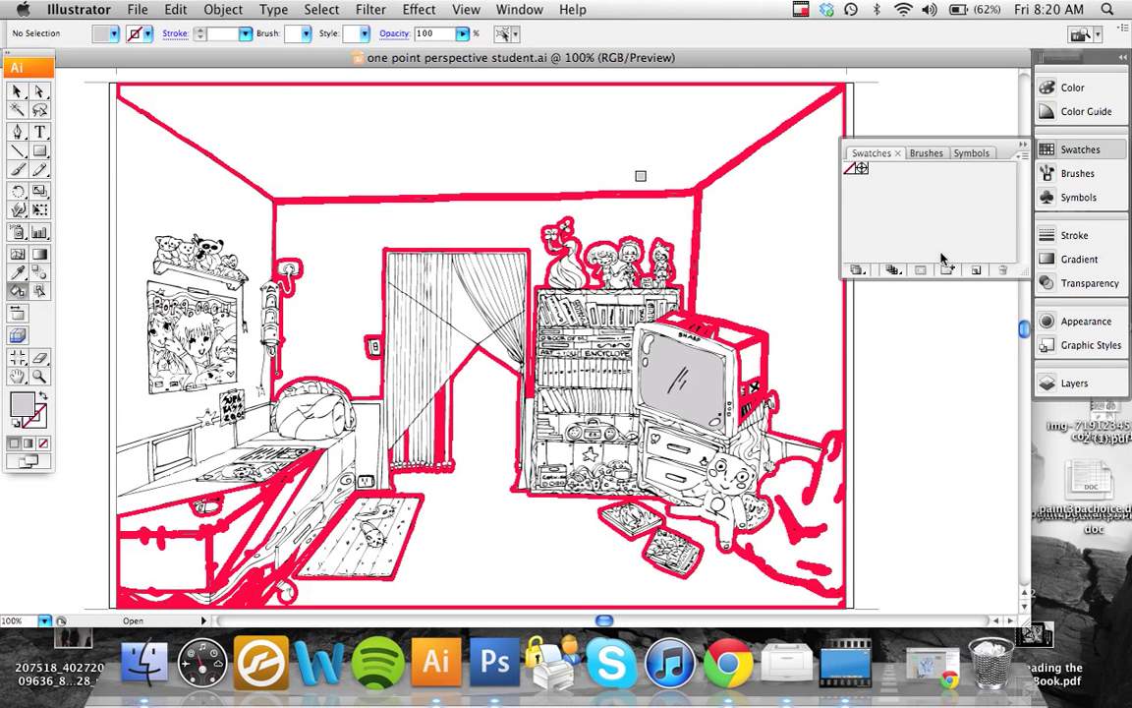
Load a PANTONE color bridge library from the Swatches panel's library menu
{"action": "left_click", "coordinate": [1080, 148]}
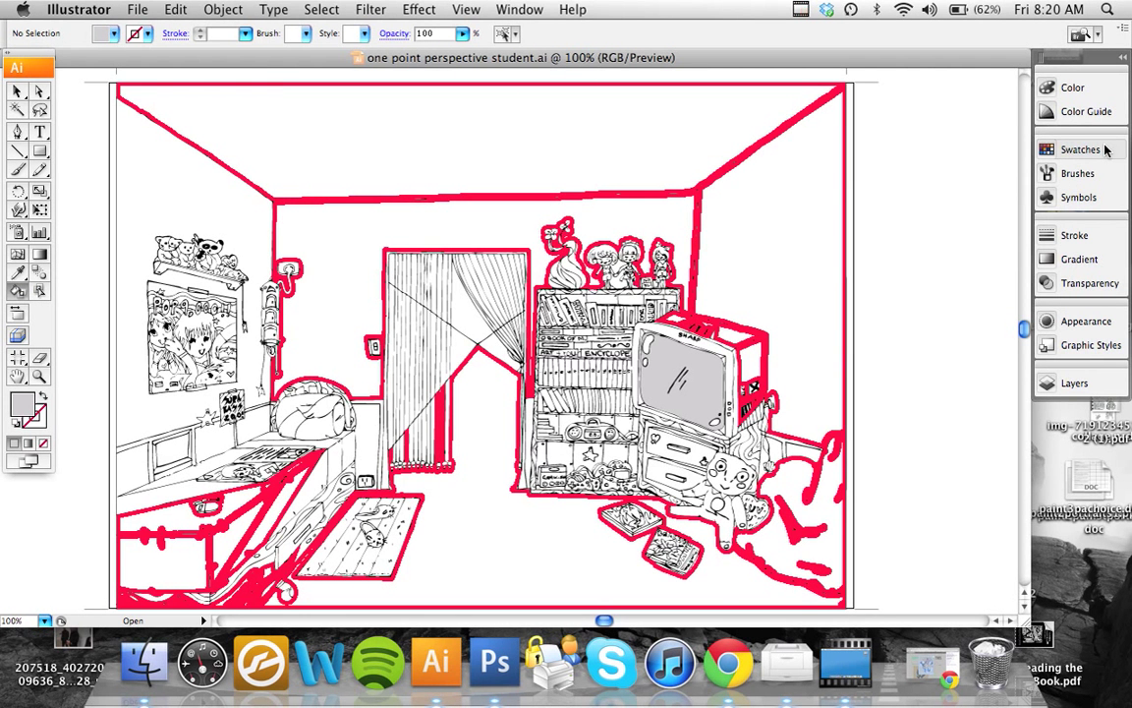
{"action": "left_click", "coordinate": [1080, 149]}
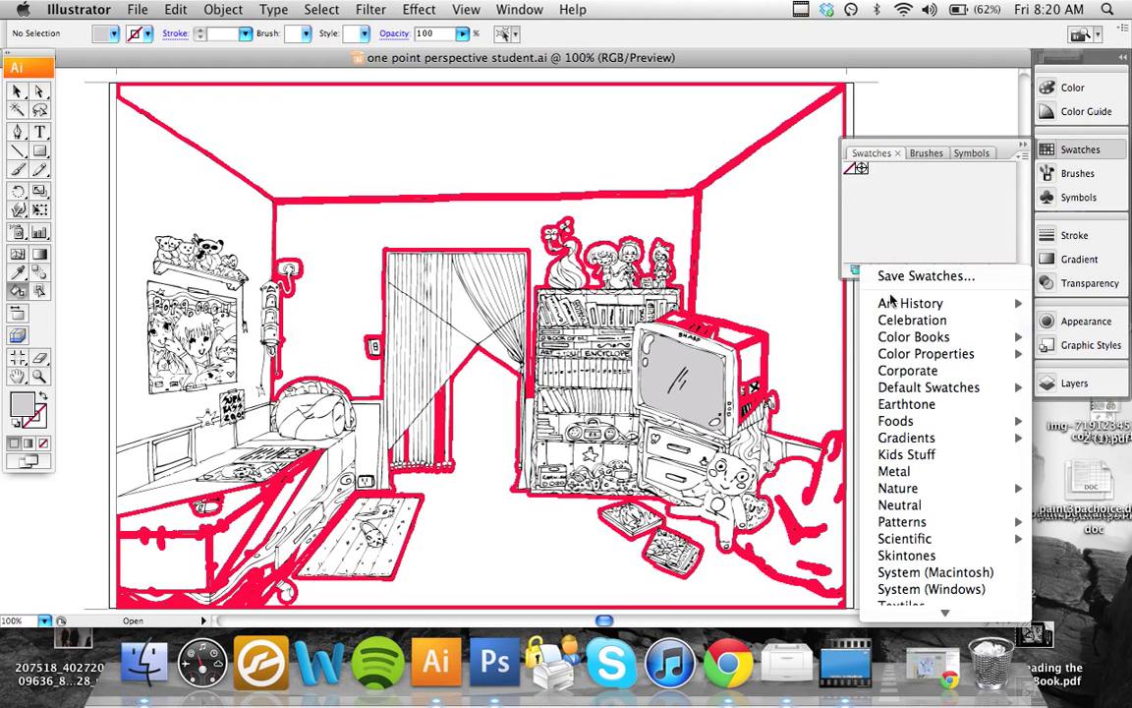
{"action": "left_click", "coordinate": [913, 336]}
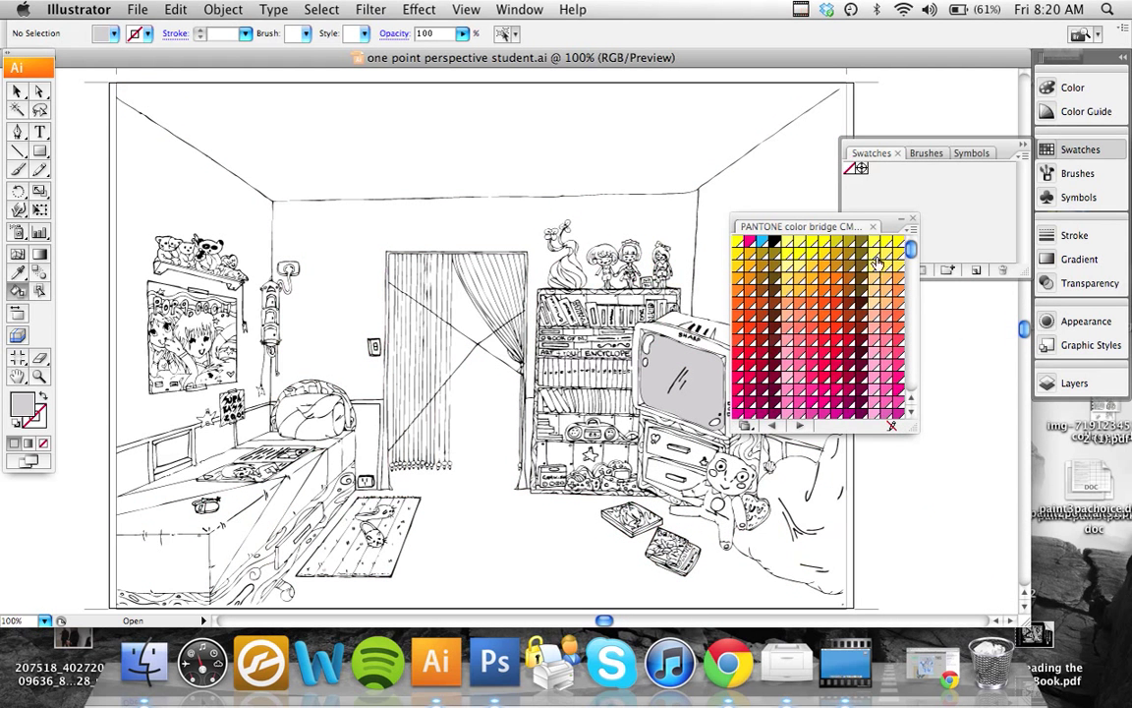
{"action": "mouse_move", "coordinate": [781, 258]}
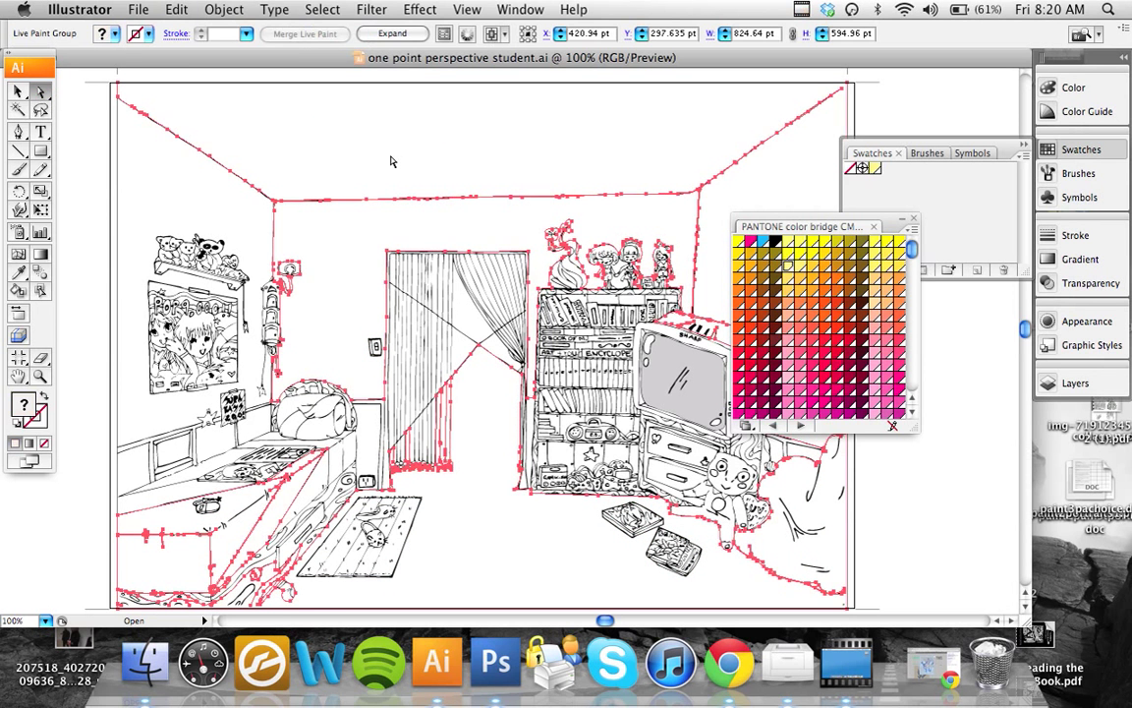
{"action": "mouse_move", "coordinate": [377, 327]}
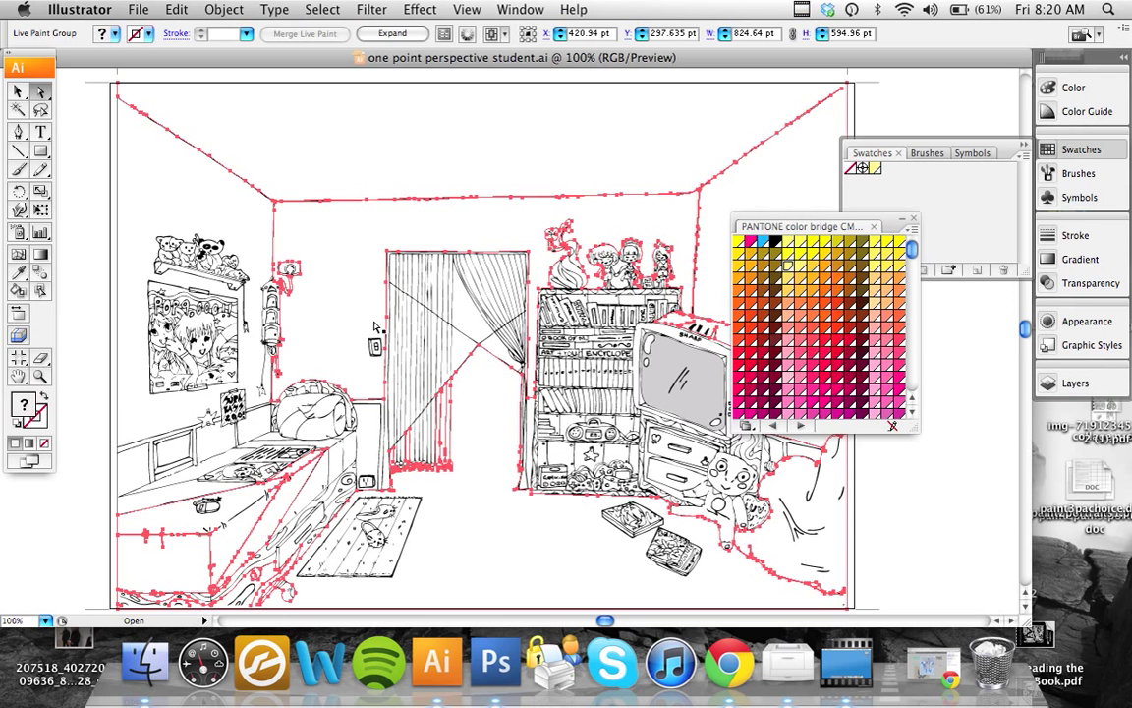
{"action": "mouse_move", "coordinate": [77, 84]}
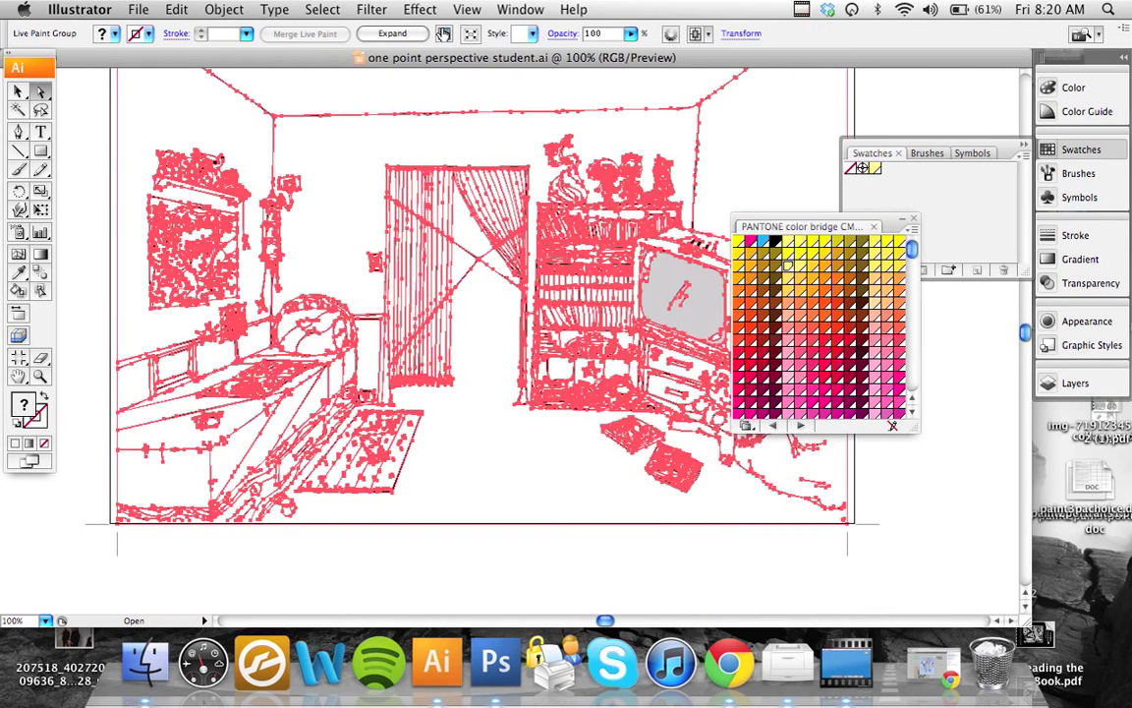
{"action": "mouse_move", "coordinate": [443, 33]}
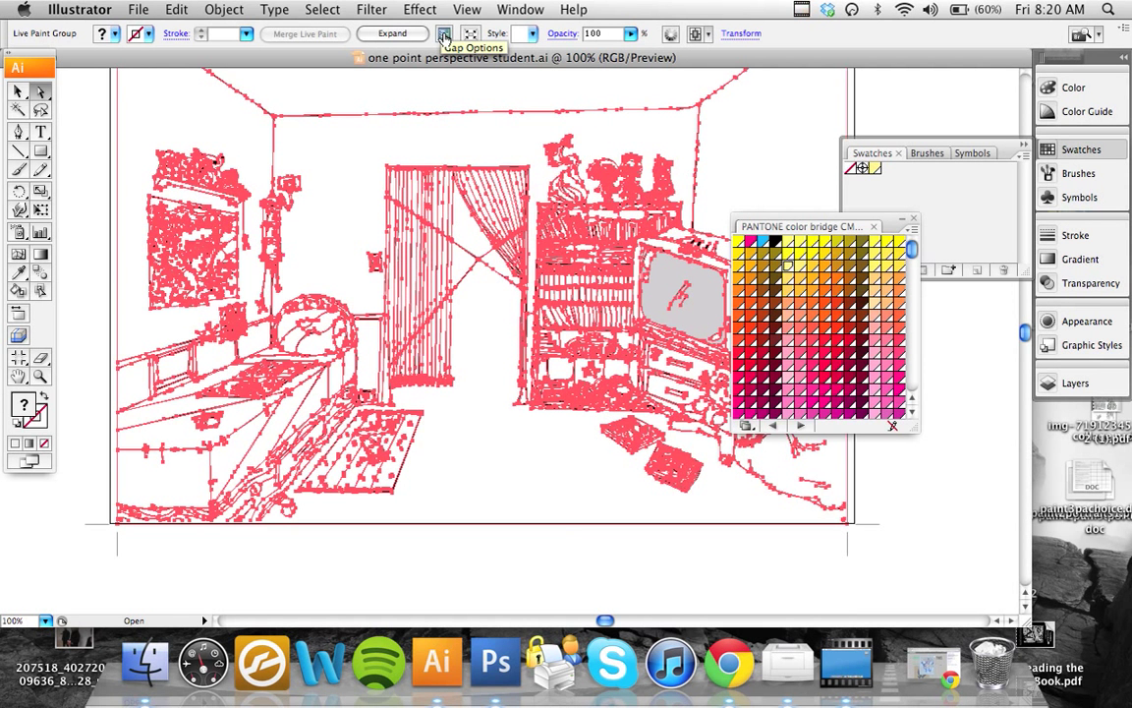
{"action": "mouse_move", "coordinate": [444, 32]}
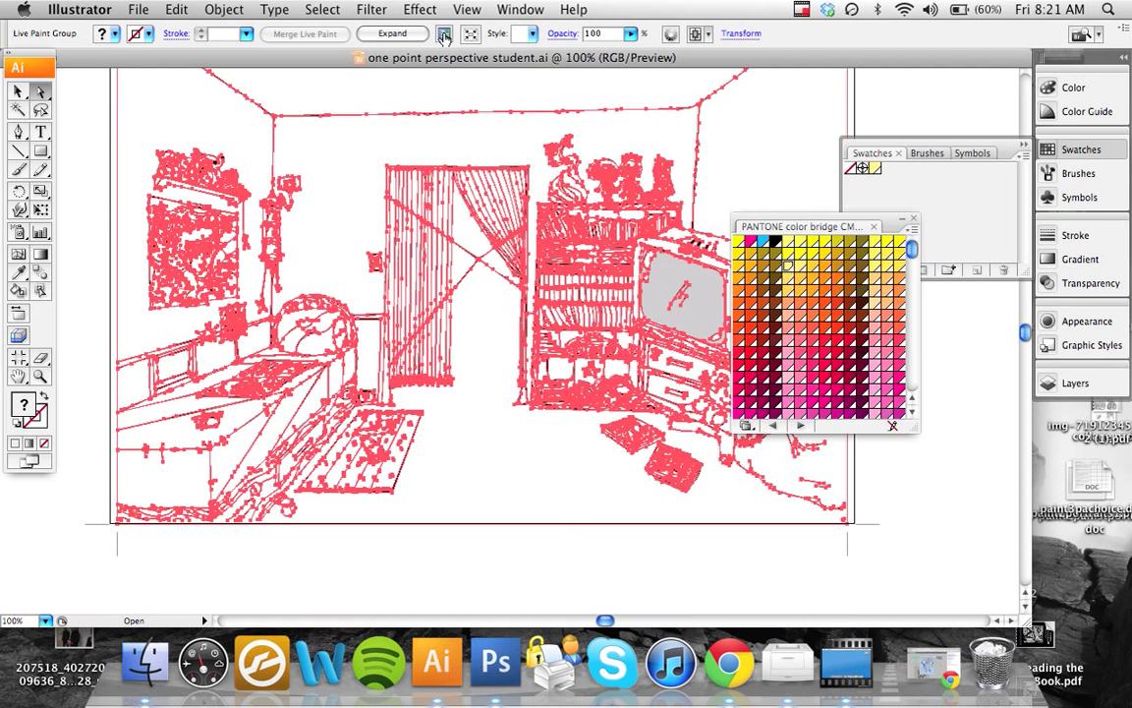
Open Gap Options for the selected Live Paint group
{"action": "left_click", "coordinate": [444, 34]}
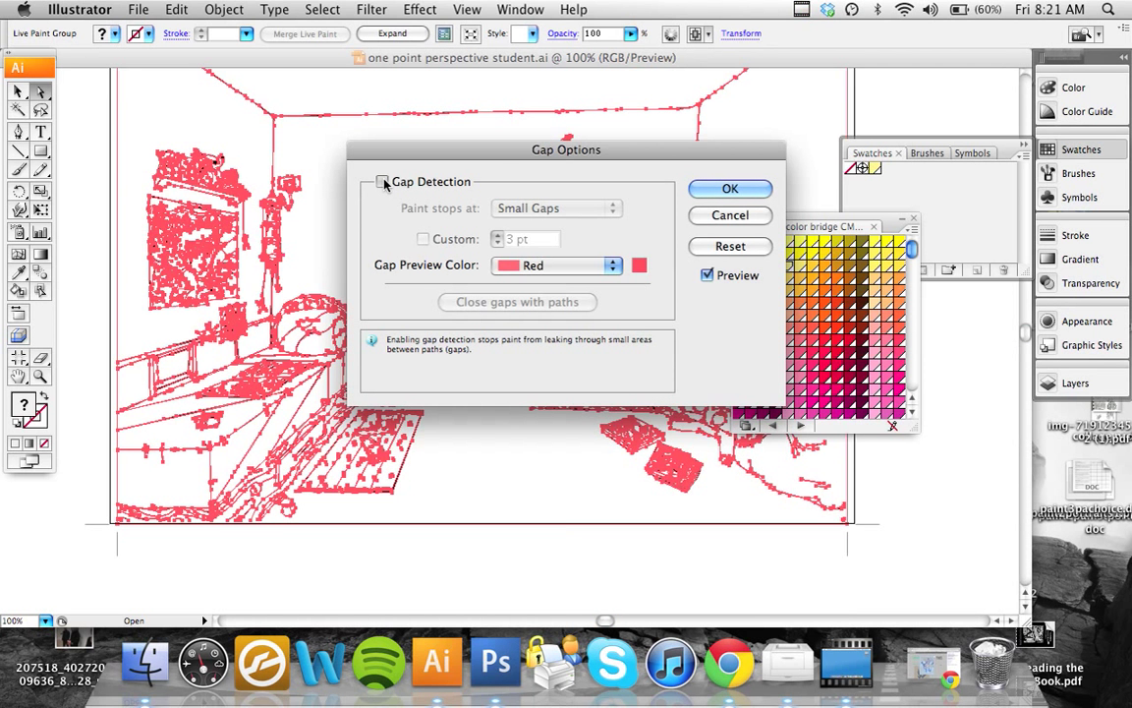
Enable Gap Detection with paint stopping at Medium Gaps, and apply
{"action": "left_click", "coordinate": [383, 182]}
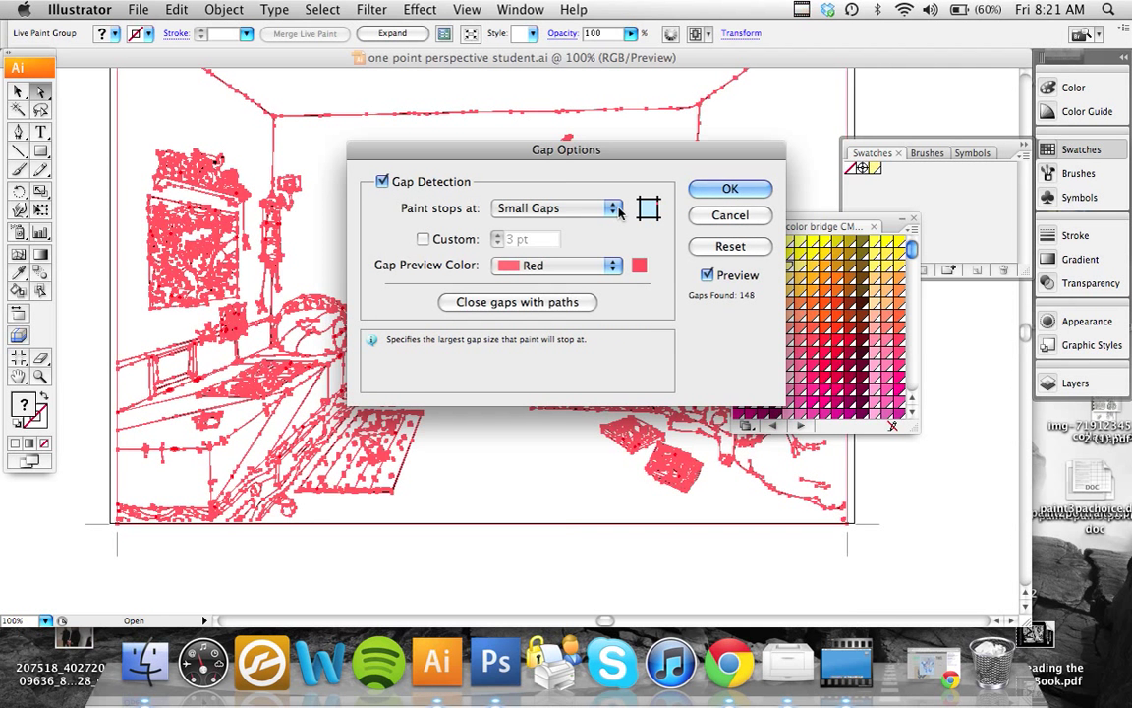
{"action": "left_click", "coordinate": [557, 207]}
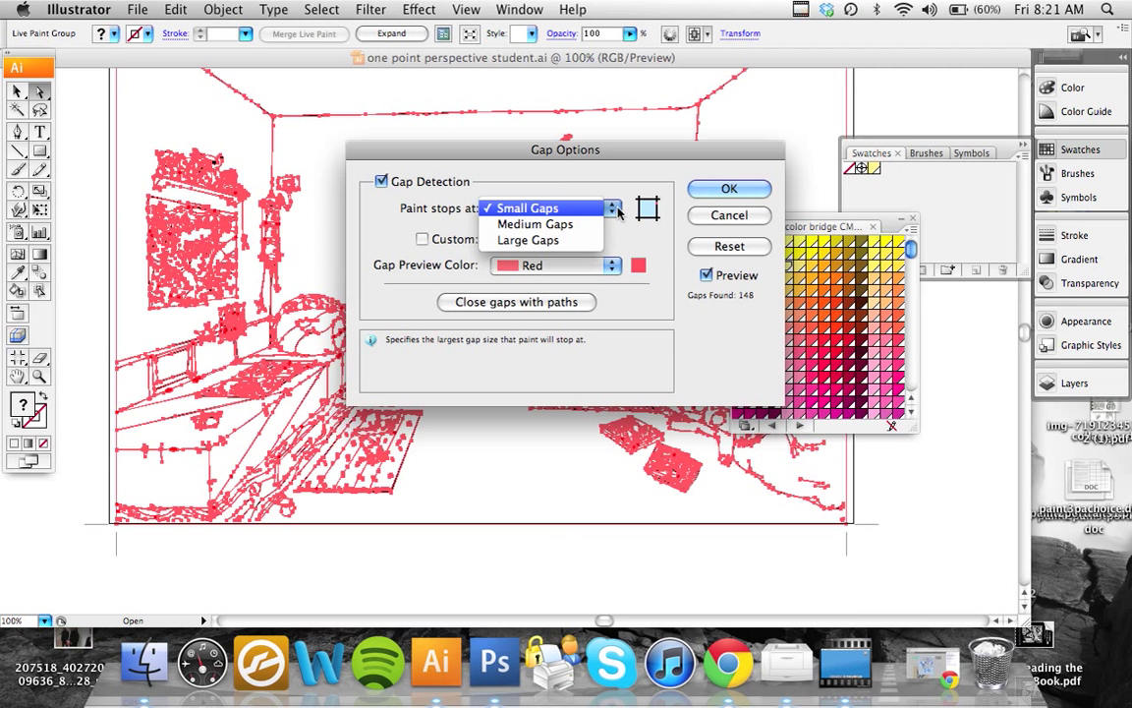
{"action": "mouse_move", "coordinate": [657, 246]}
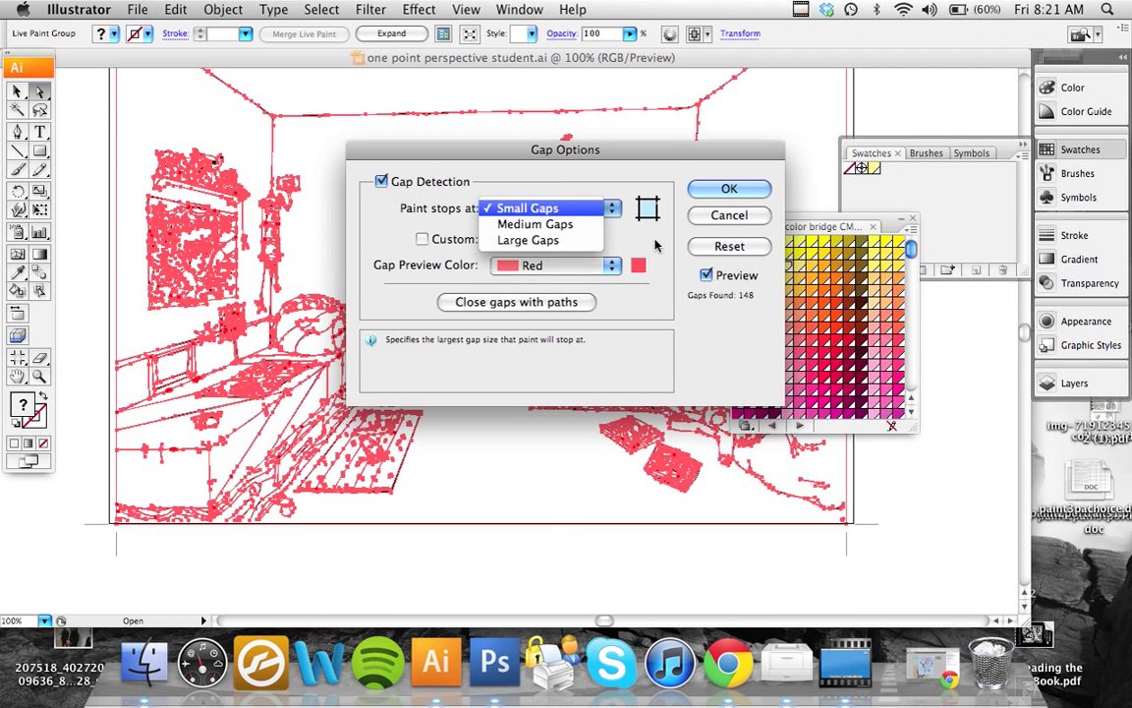
{"action": "mouse_move", "coordinate": [535, 224]}
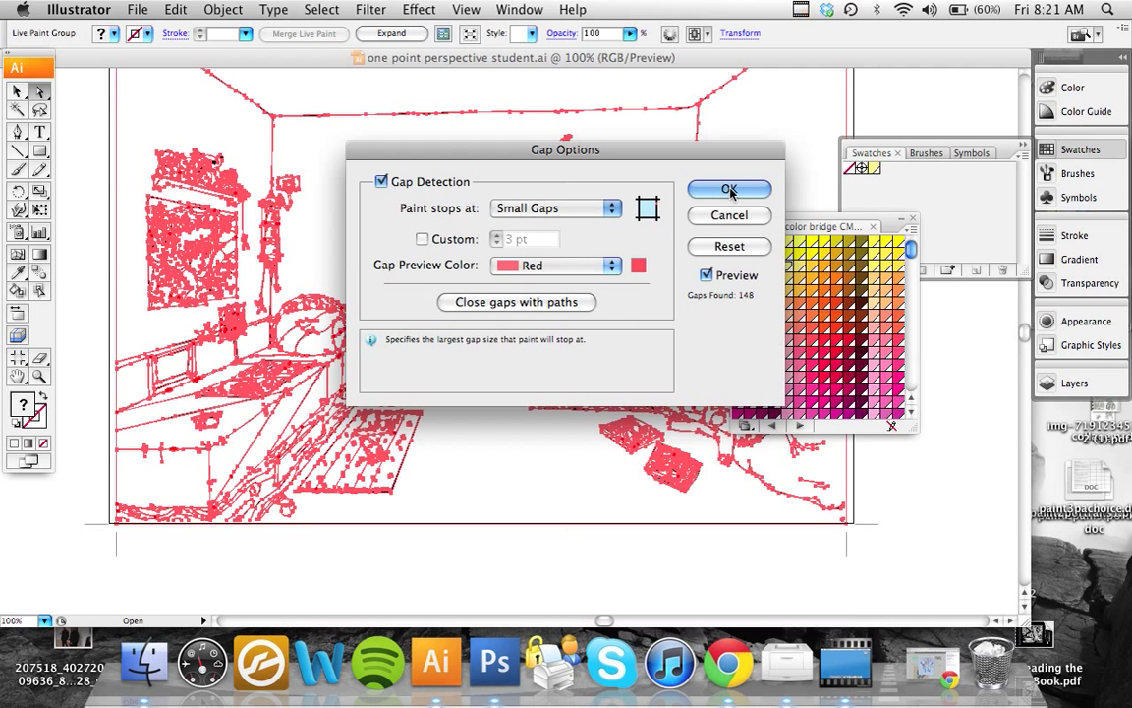
{"action": "left_click", "coordinate": [729, 189]}
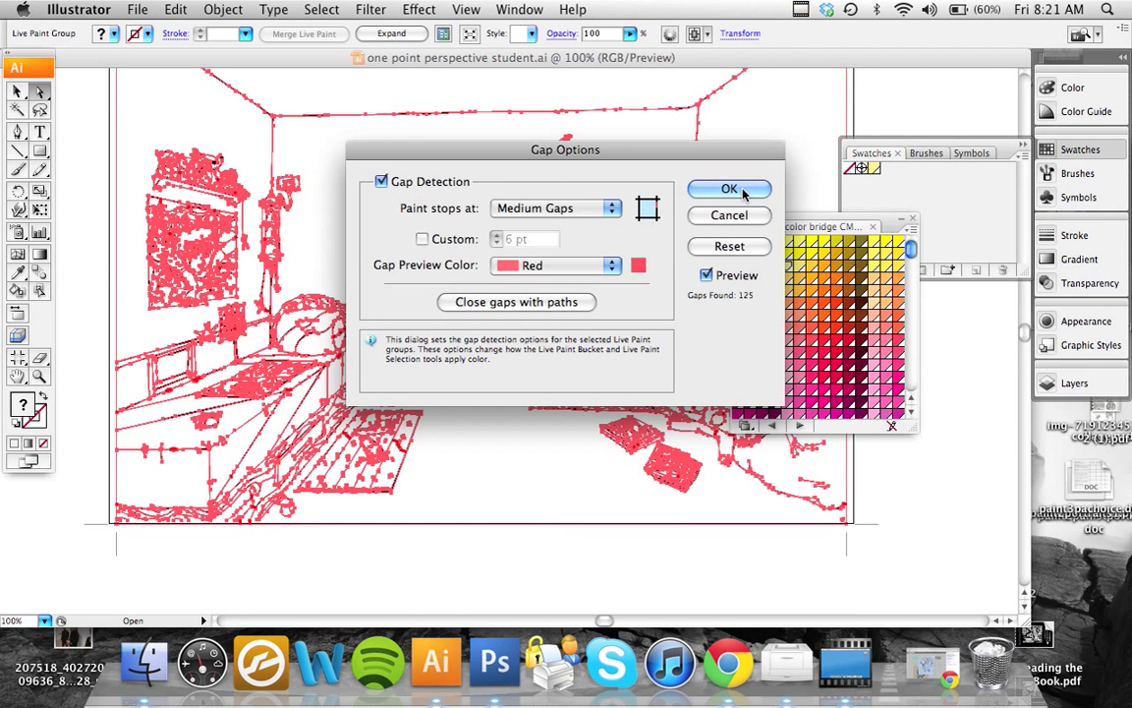
{"action": "left_click", "coordinate": [730, 189]}
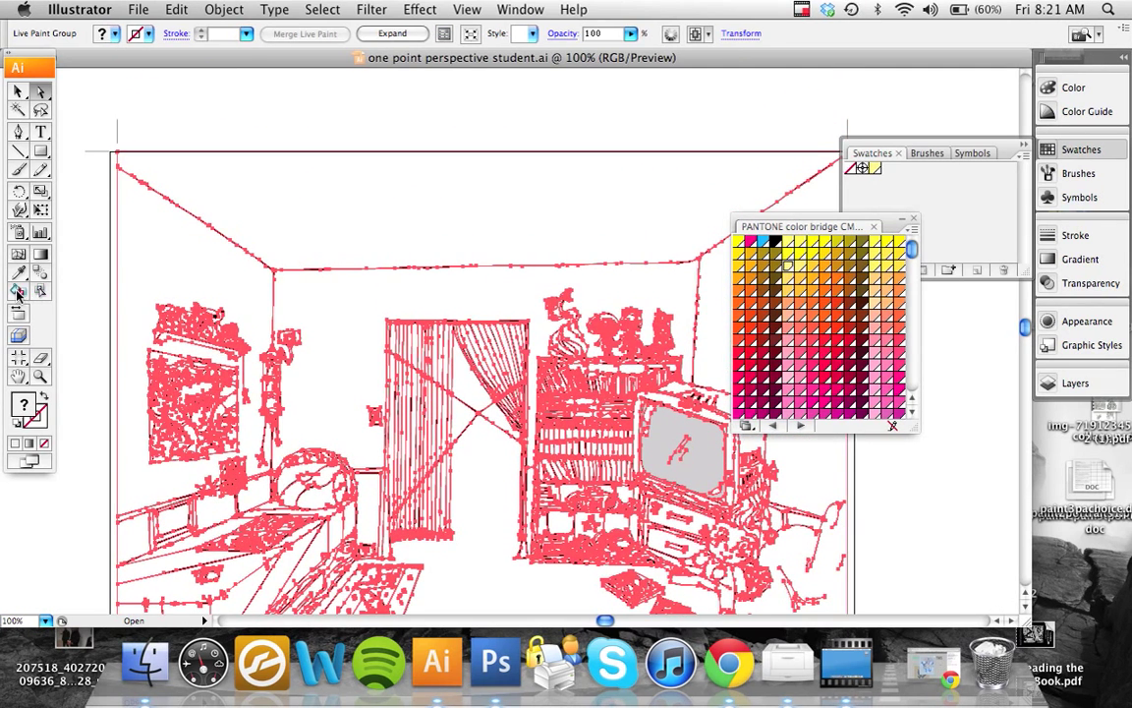
{"action": "mouse_move", "coordinate": [17, 292]}
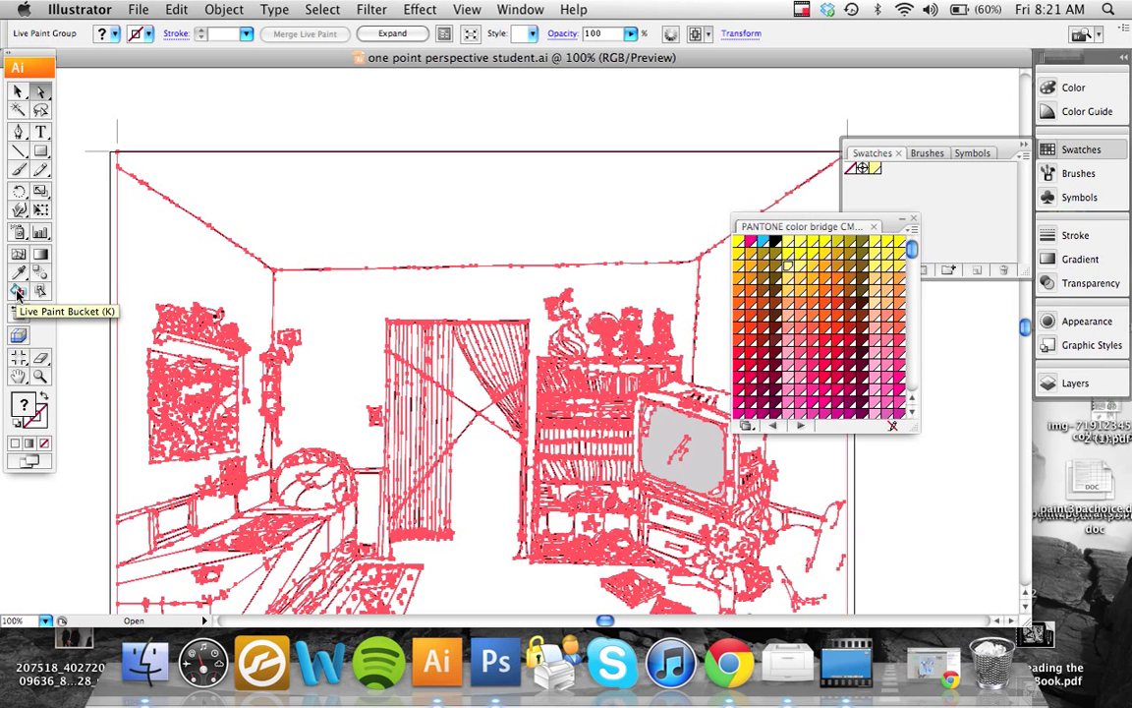
{"action": "mouse_move", "coordinate": [329, 220]}
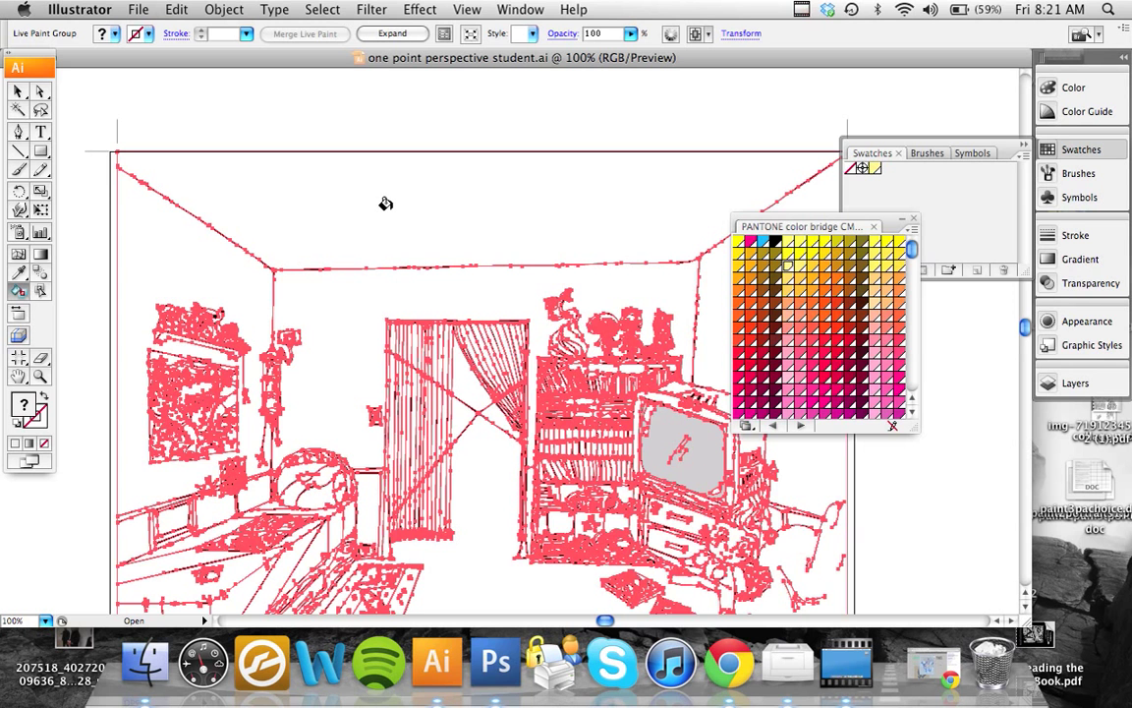
{"action": "left_click", "coordinate": [386, 204]}
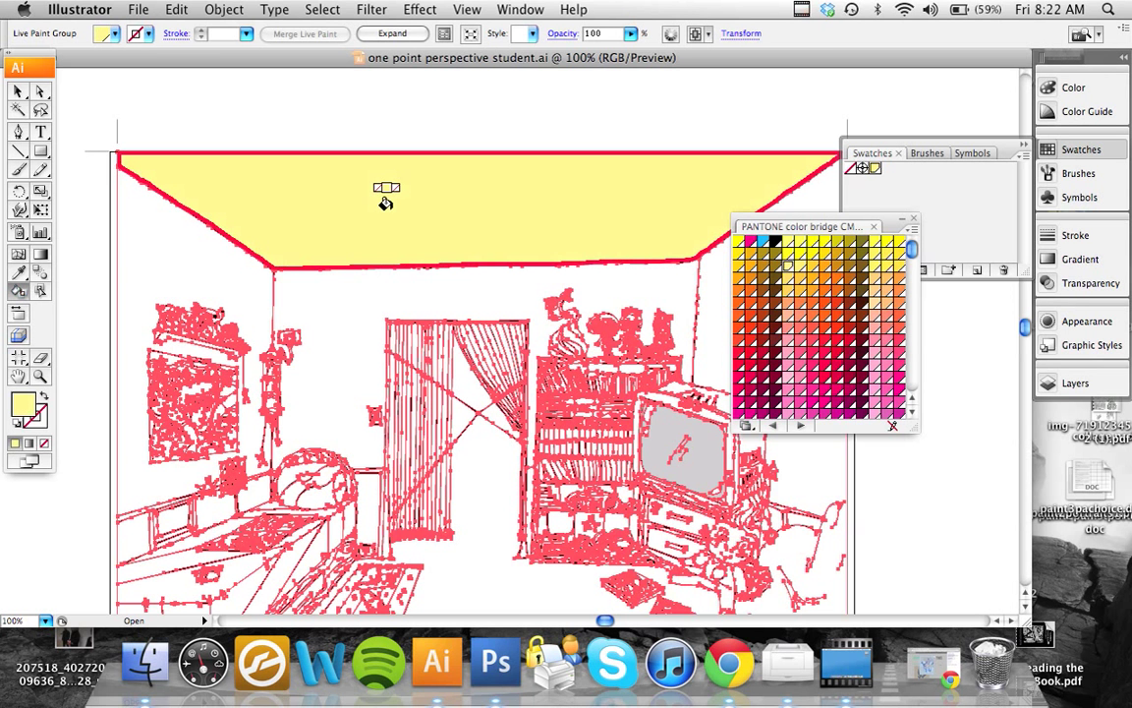
{"action": "mouse_move", "coordinate": [391, 213]}
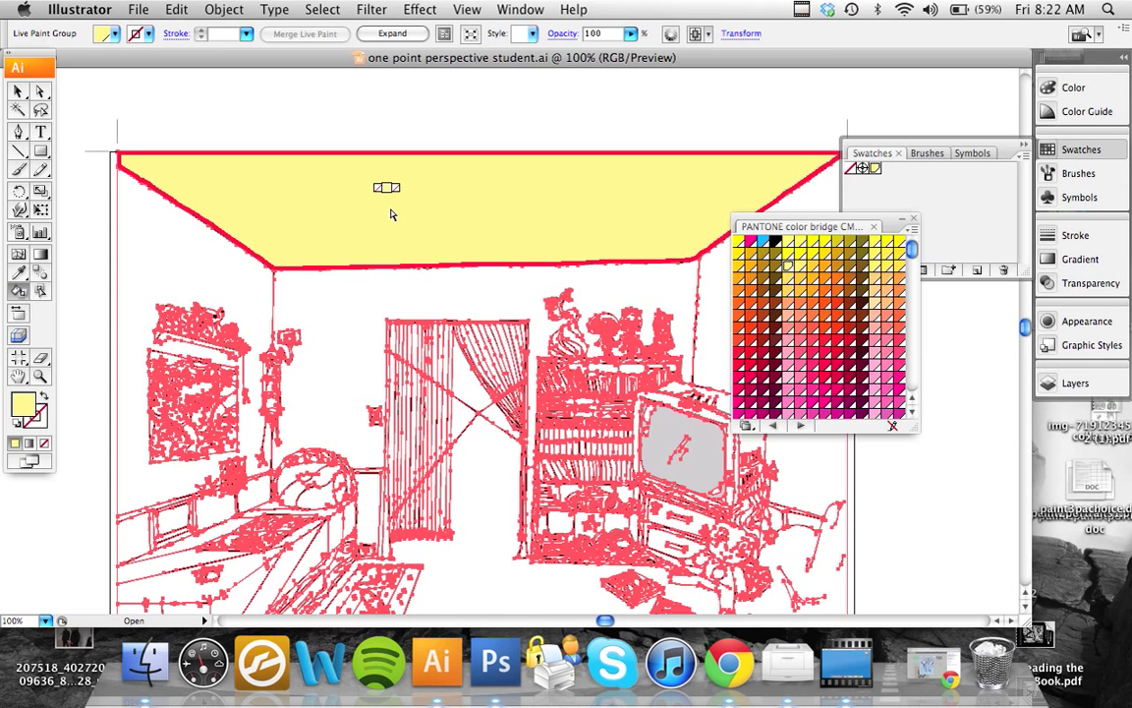
{"action": "mouse_move", "coordinate": [158, 208]}
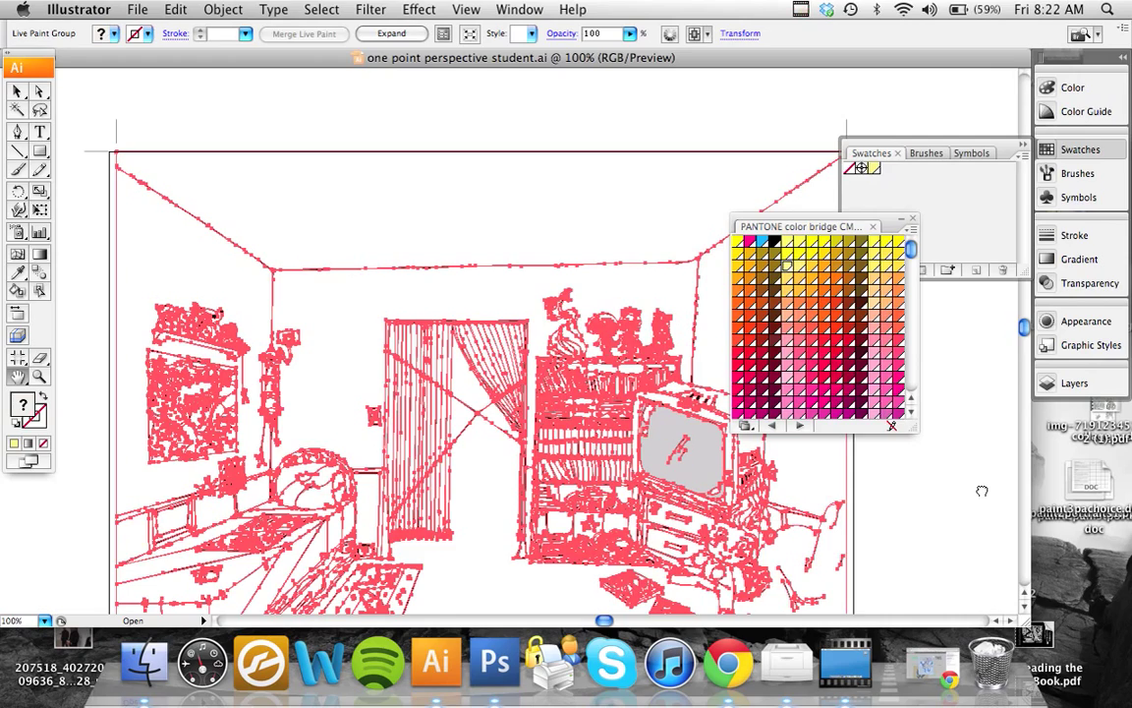
Scroll the Swatches panel and bring up the swatch libraries list
{"action": "scroll", "scroll_direction": "down", "scroll_amount": 3}
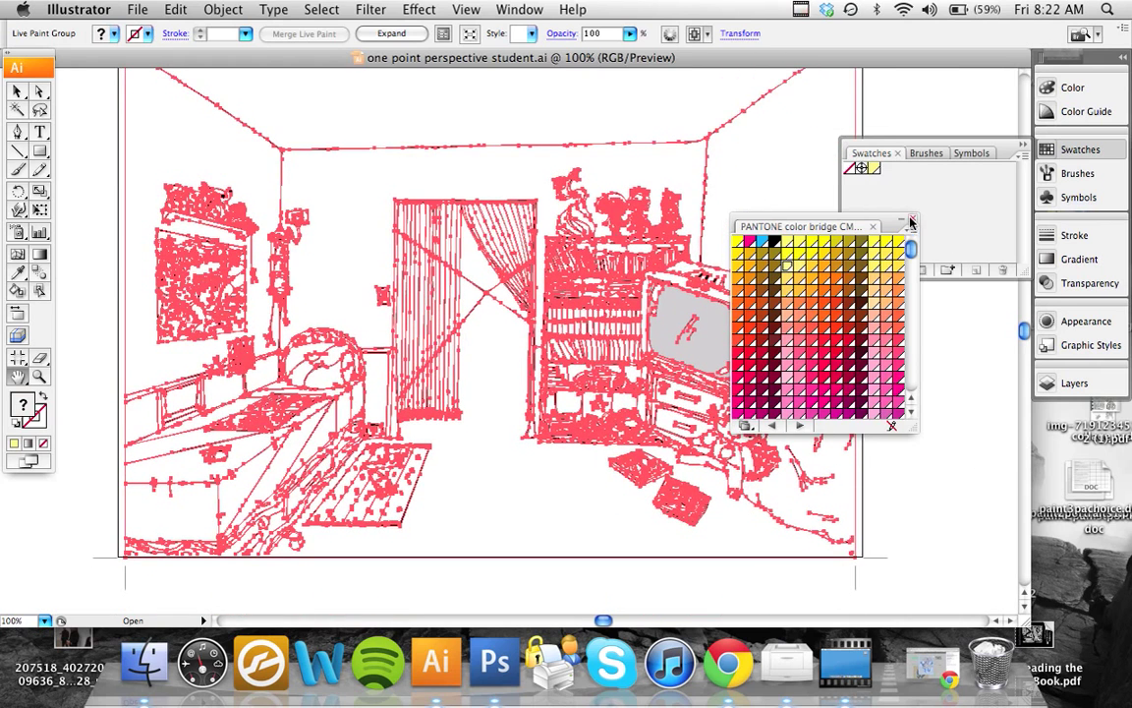
{"action": "left_click", "coordinate": [859, 273]}
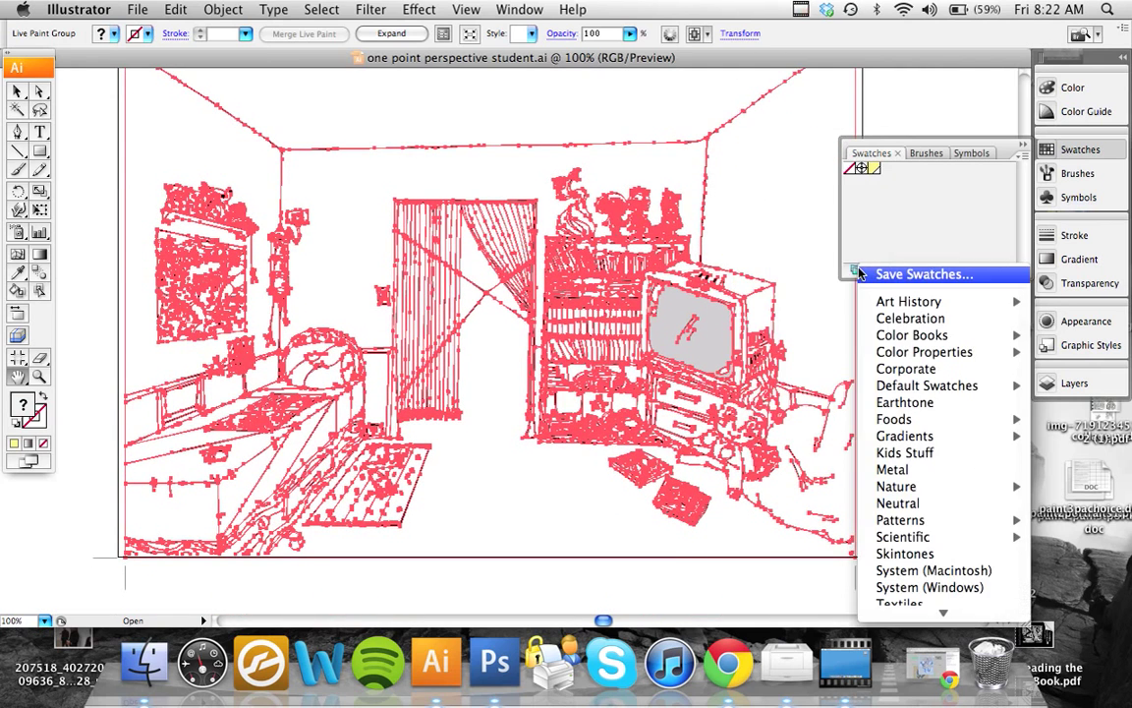
{"action": "mouse_move", "coordinate": [904, 436]}
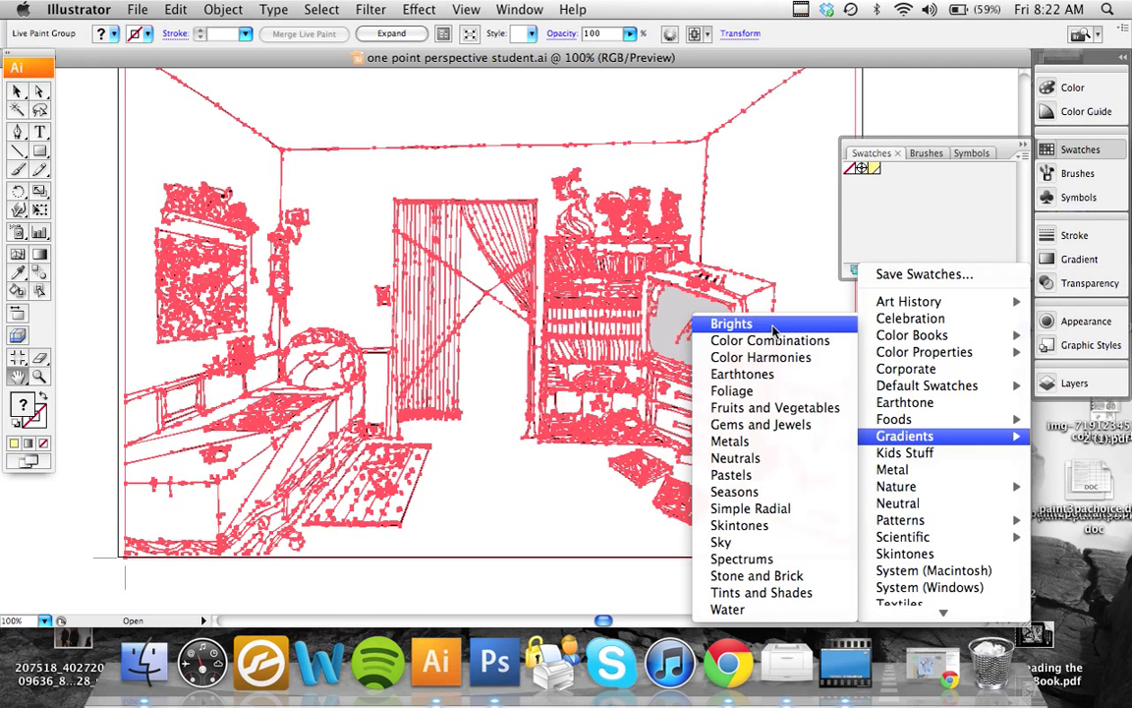
{"action": "mouse_move", "coordinate": [729, 441]}
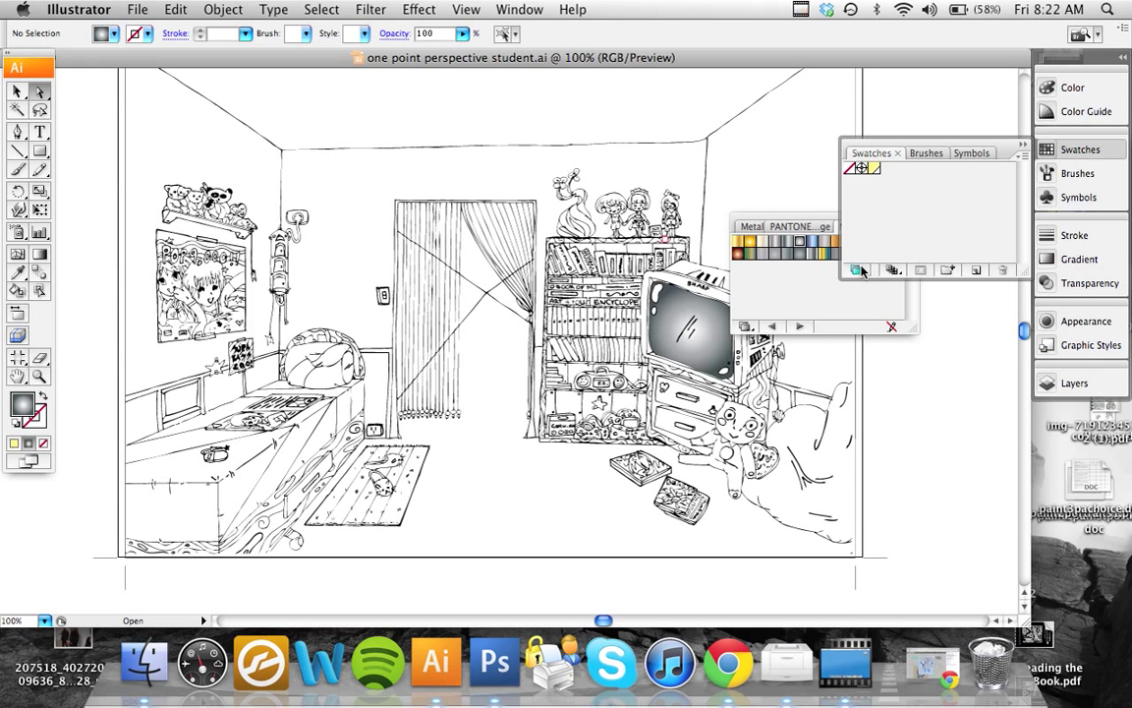
Load the Pop Art library and paint regions with hot pink and other Pop Art colours
{"action": "left_click", "coordinate": [858, 270]}
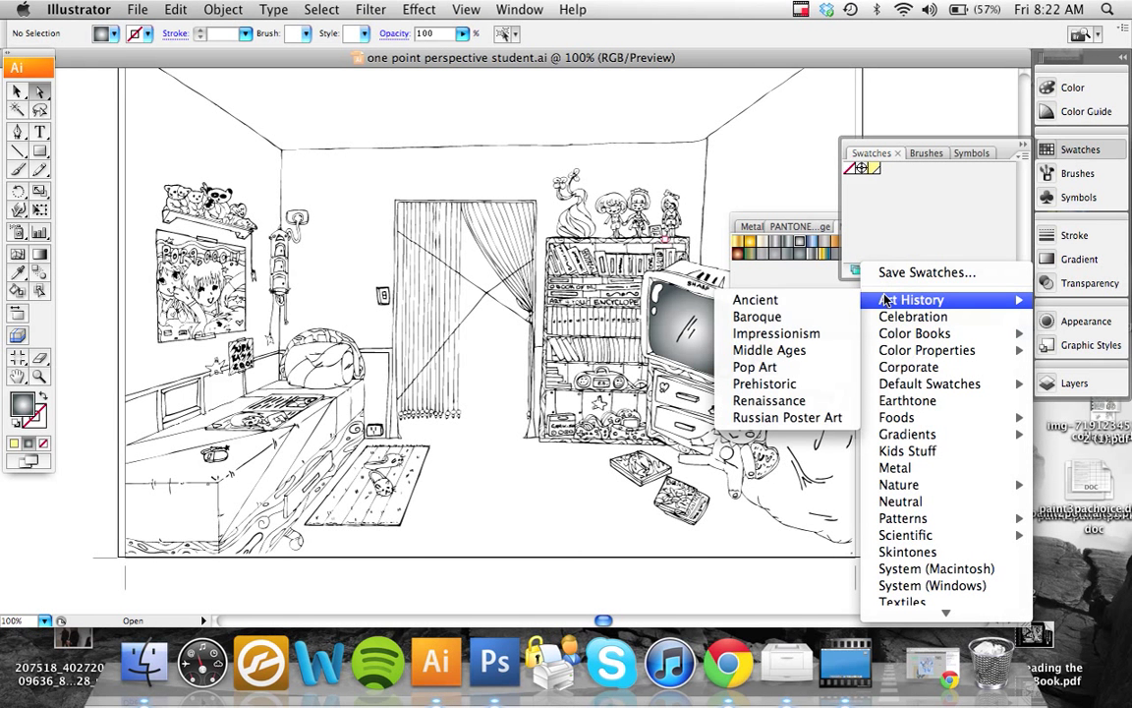
{"action": "mouse_move", "coordinate": [769, 349]}
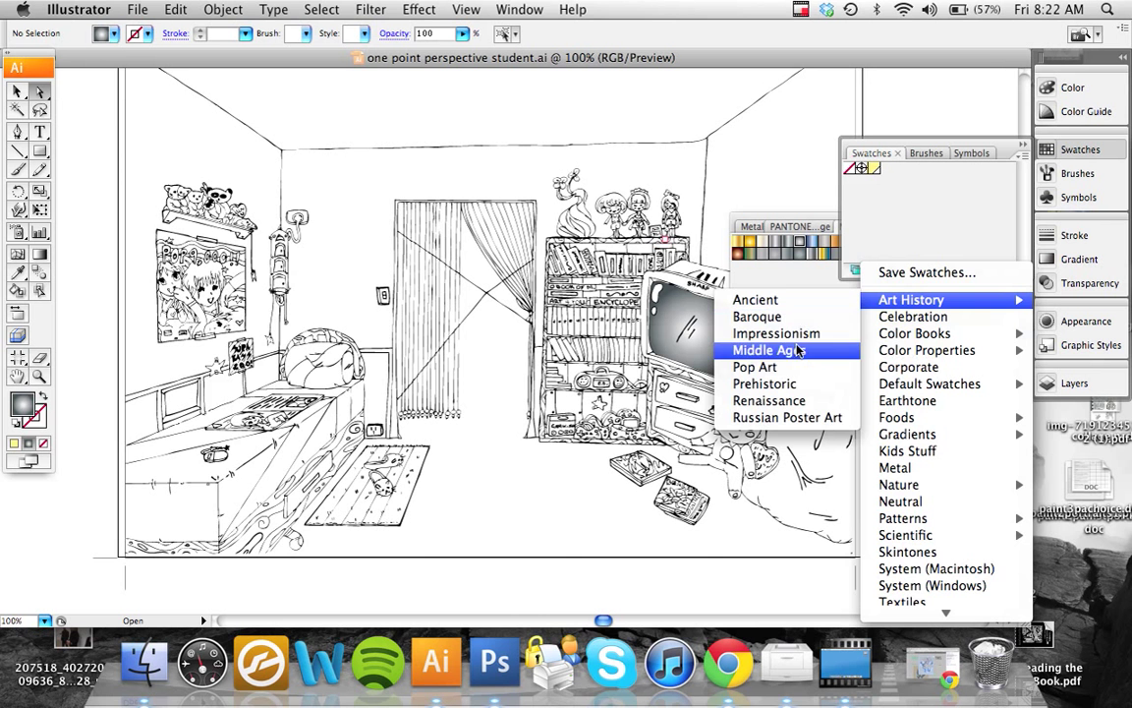
{"action": "left_click", "coordinate": [755, 367]}
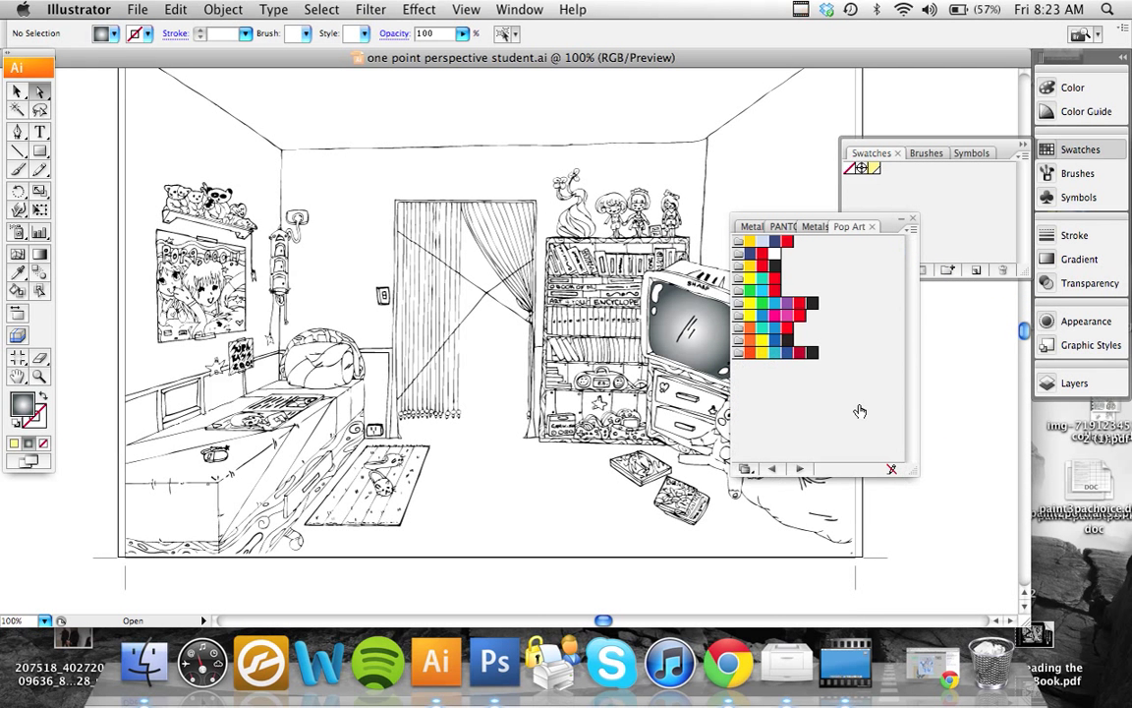
{"action": "left_click", "coordinate": [786, 315]}
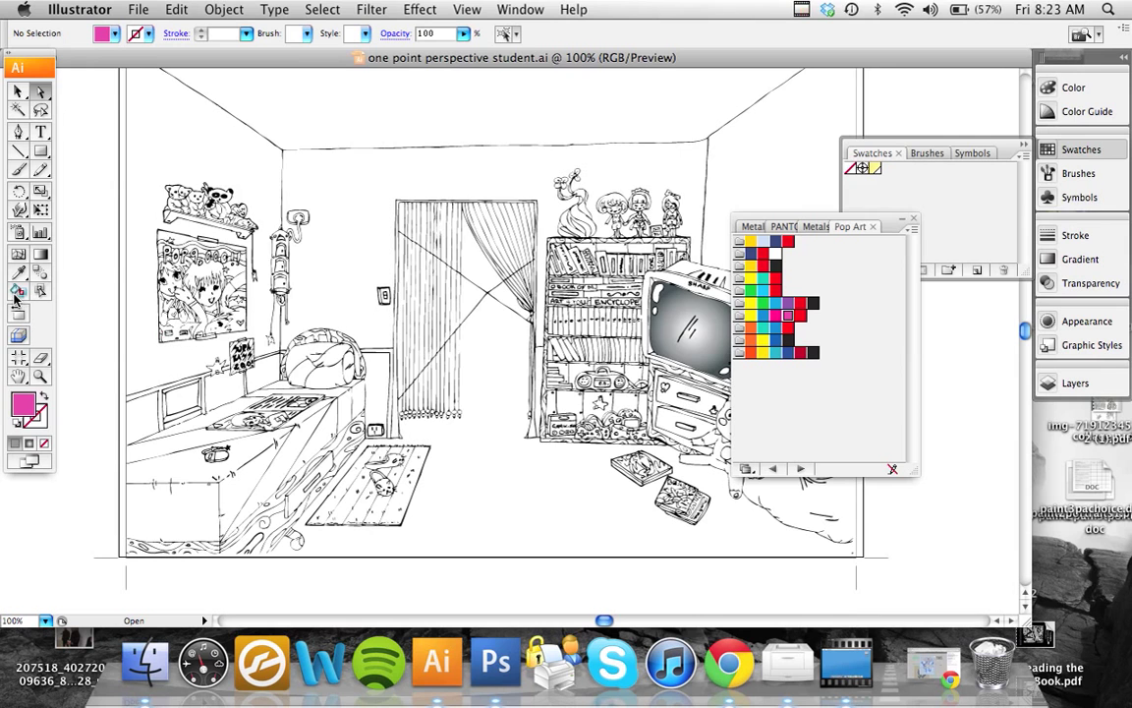
{"action": "left_click", "coordinate": [310, 359]}
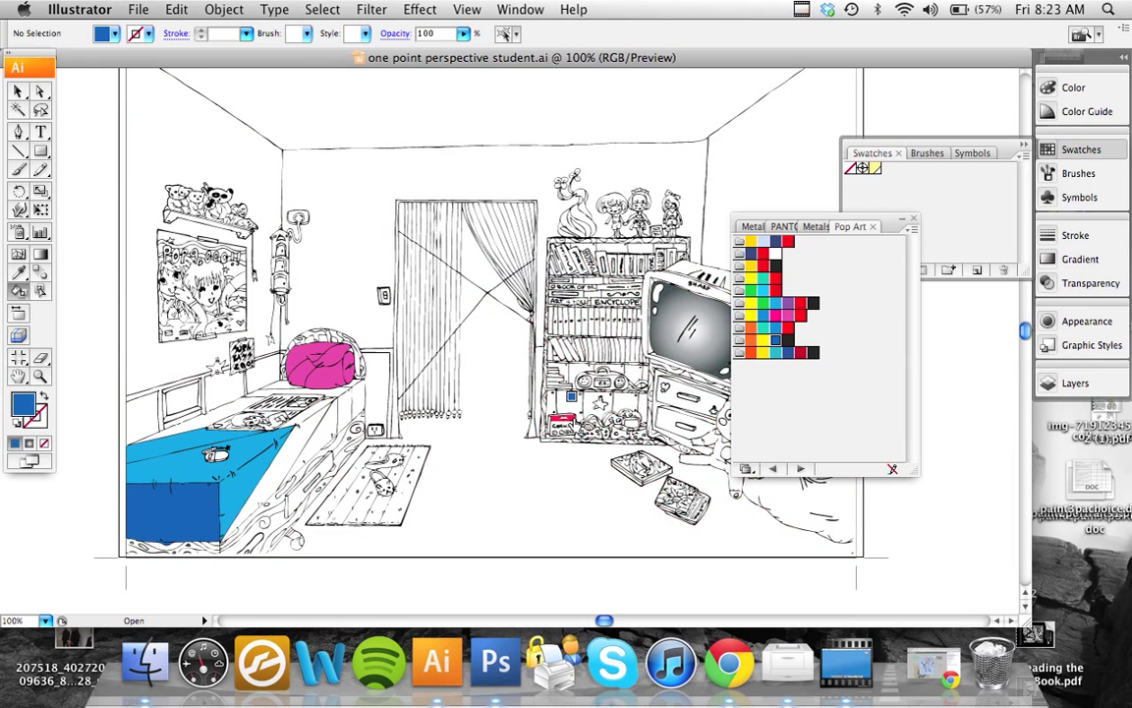
{"action": "left_click", "coordinate": [758, 309]}
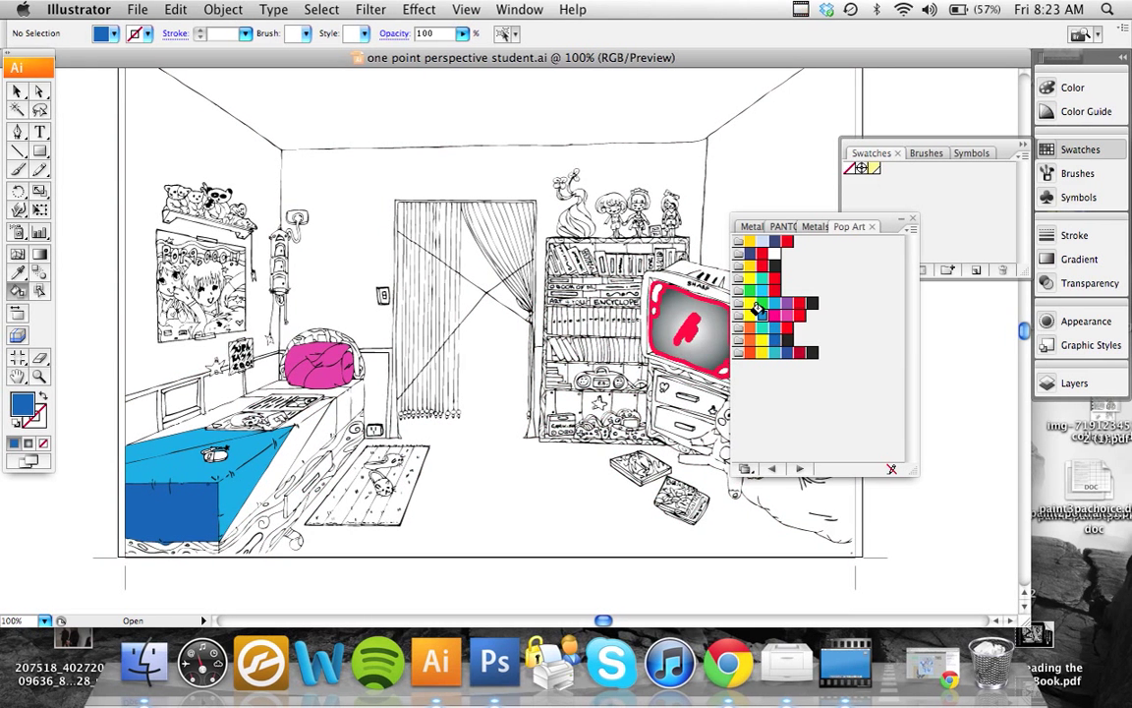